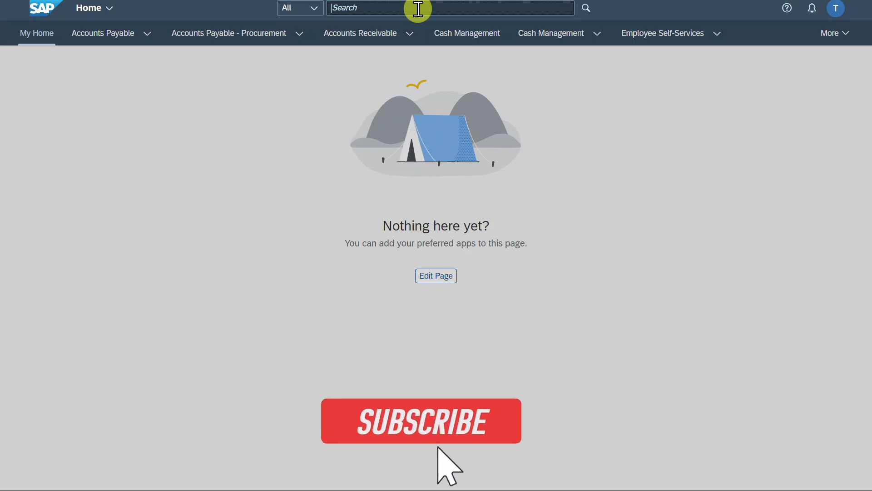
# Search the launchpad for 'Manage purchas' to list matching apps
pyautogui.click(421, 420)
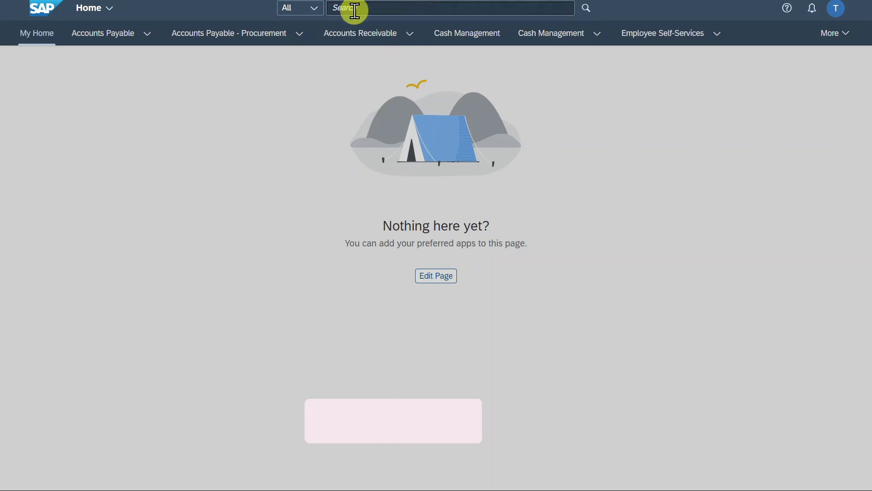
pyautogui.write('Manage purchase or')
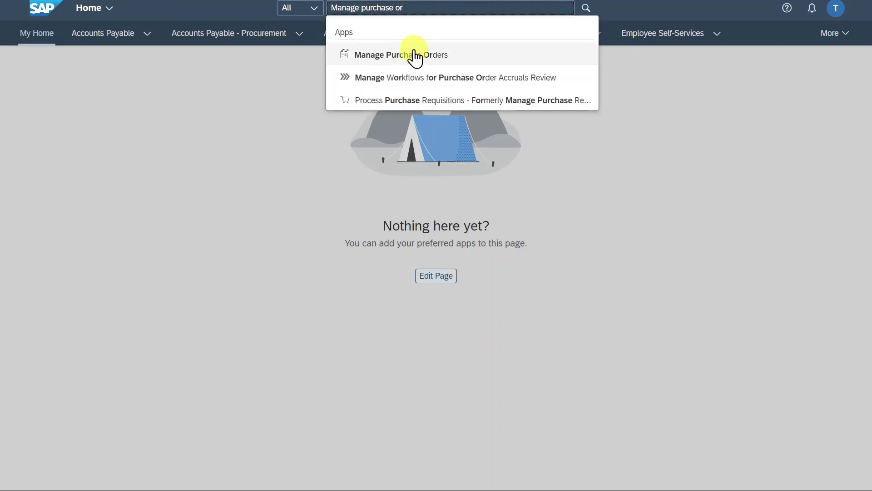
# Launch Manage Purchase Orders, view its About details from the user menu, then dismiss them
pyautogui.click(401, 54)
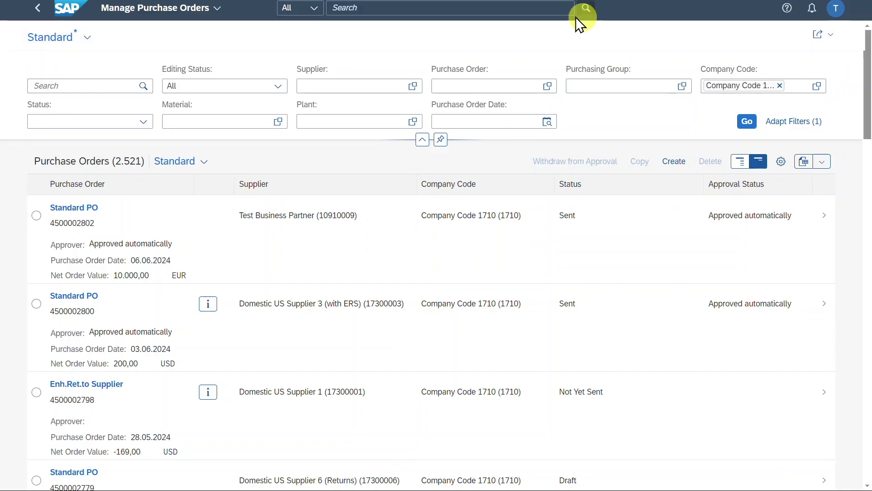
pyautogui.moveTo(703, 52)
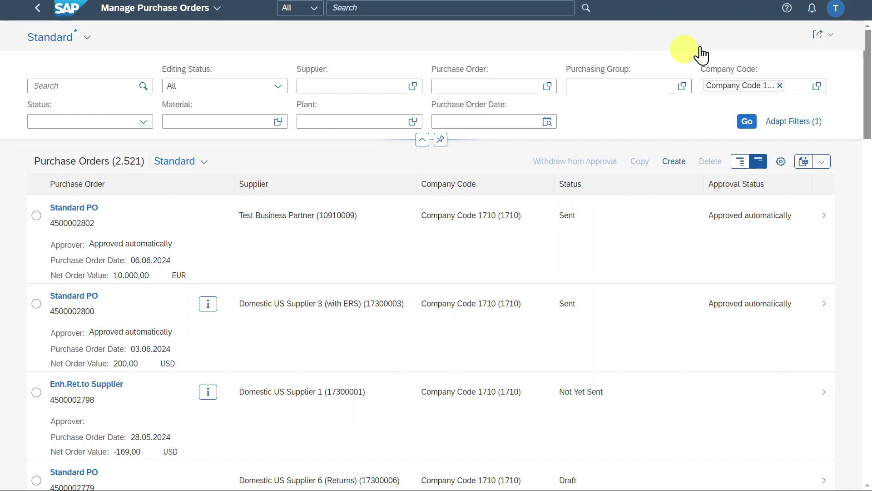
pyautogui.click(835, 8)
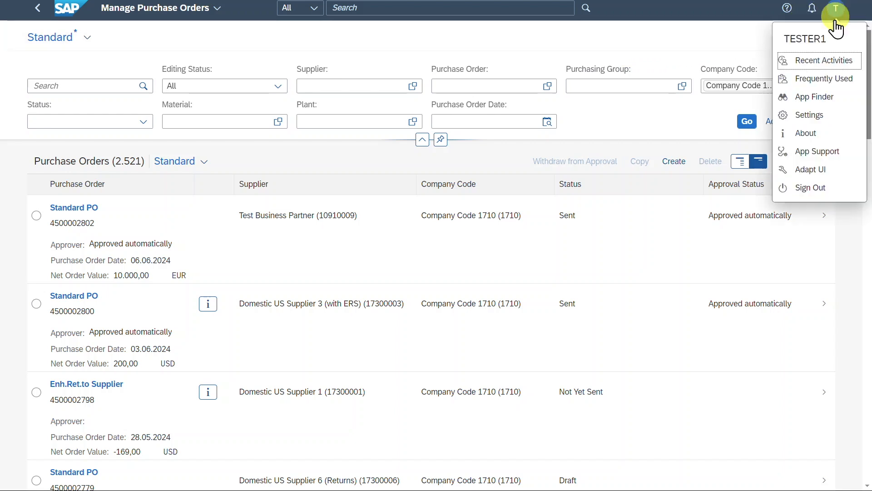
pyautogui.click(805, 132)
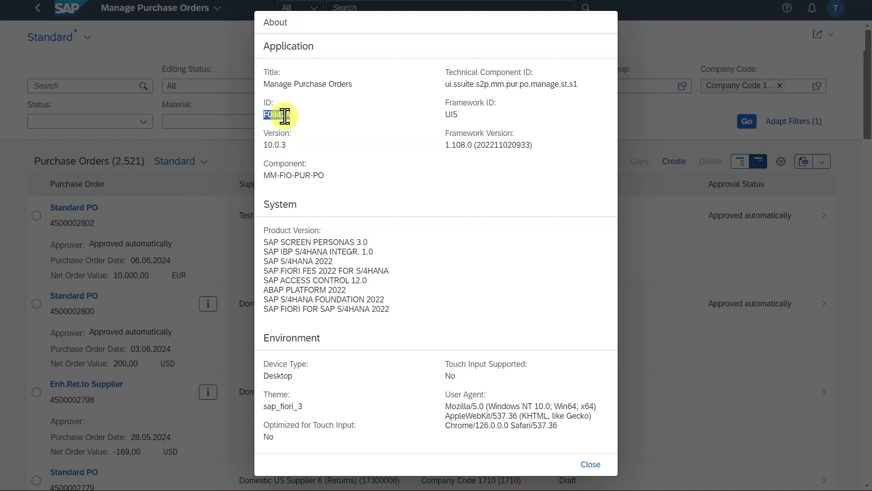
pyautogui.click(590, 464)
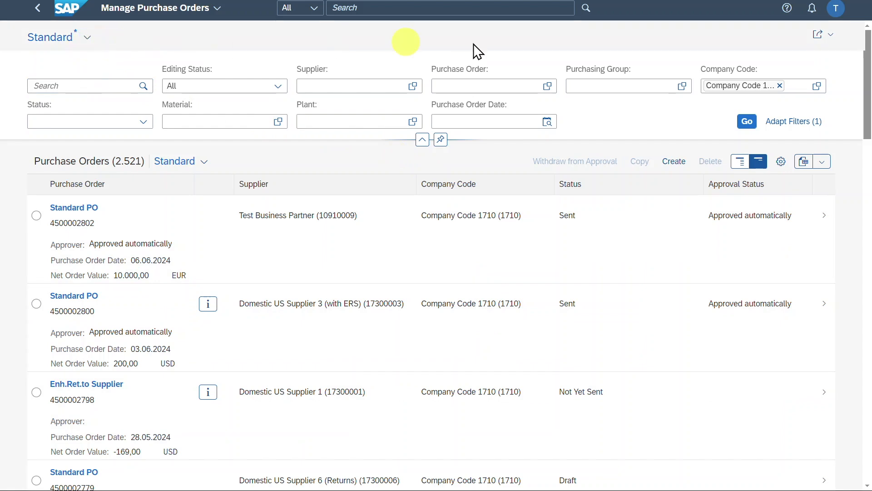
pyautogui.moveTo(550, 145)
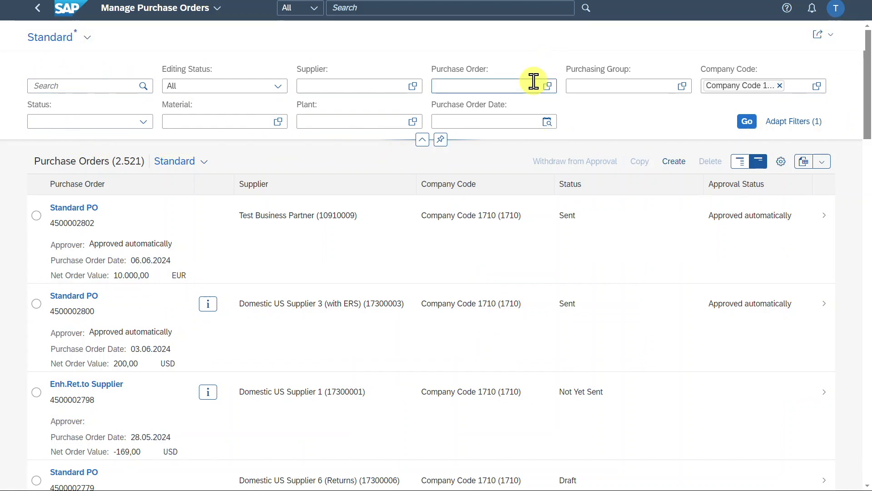
pyautogui.moveTo(351, 84)
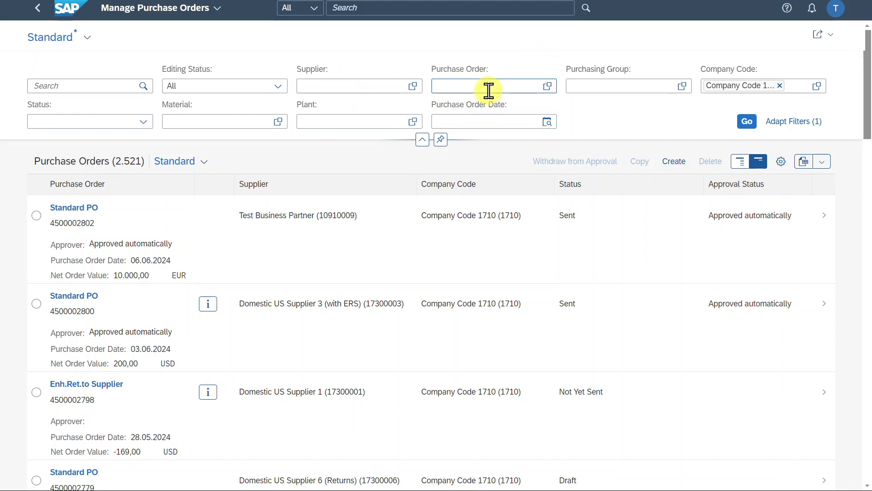
pyautogui.moveTo(401, 116)
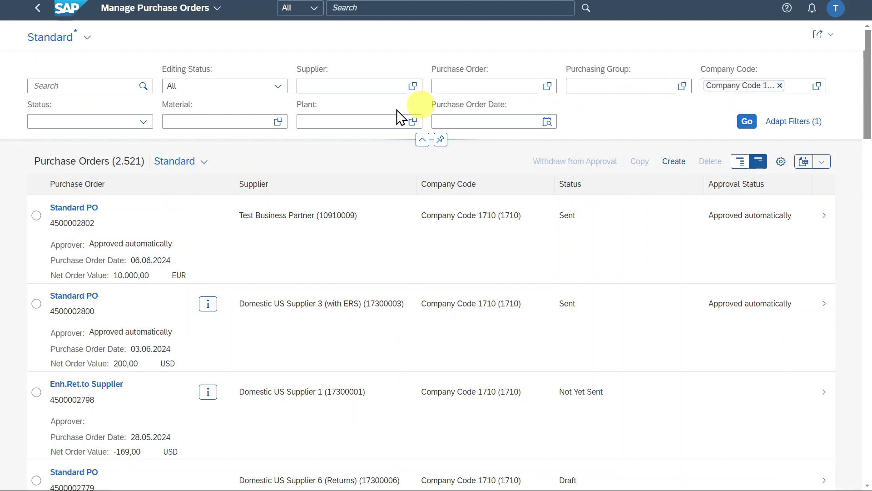
pyautogui.moveTo(600, 158)
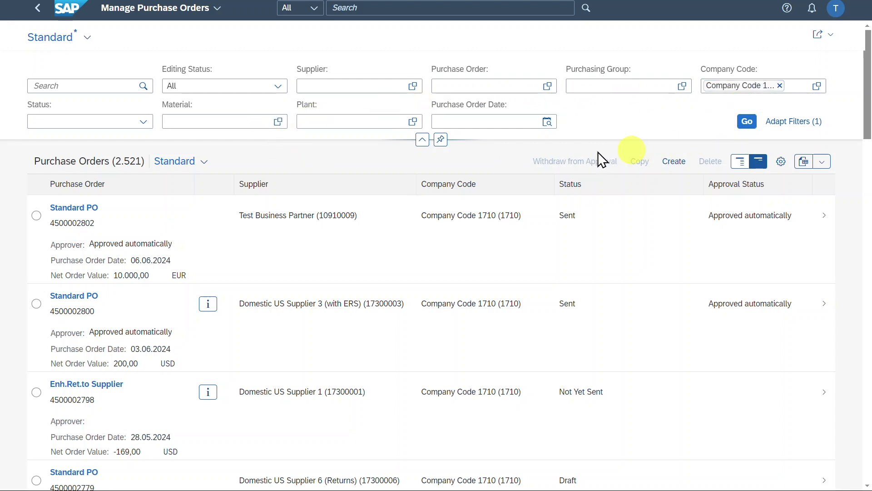
pyautogui.moveTo(857, 435)
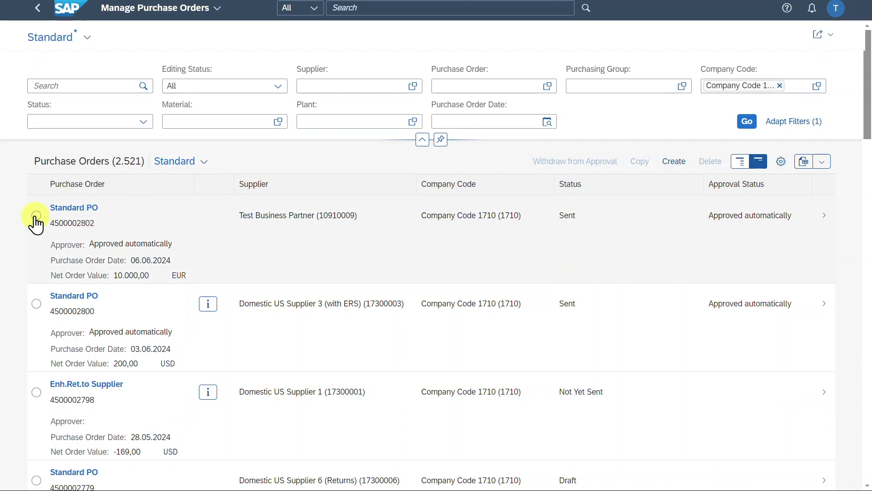
pyautogui.click(36, 217)
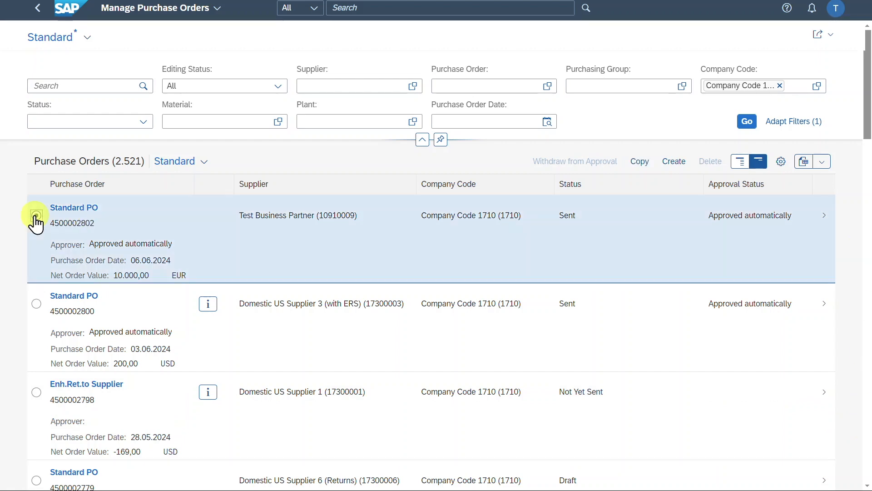
pyautogui.click(36, 215)
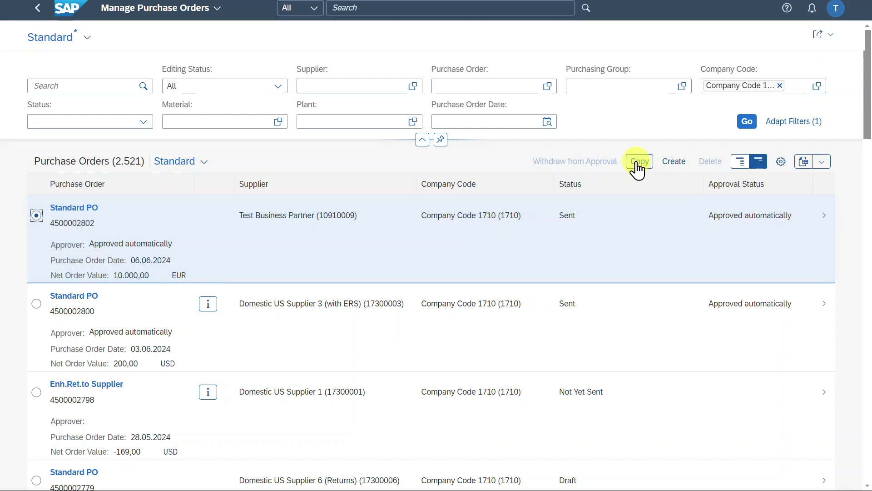
pyautogui.moveTo(567, 168)
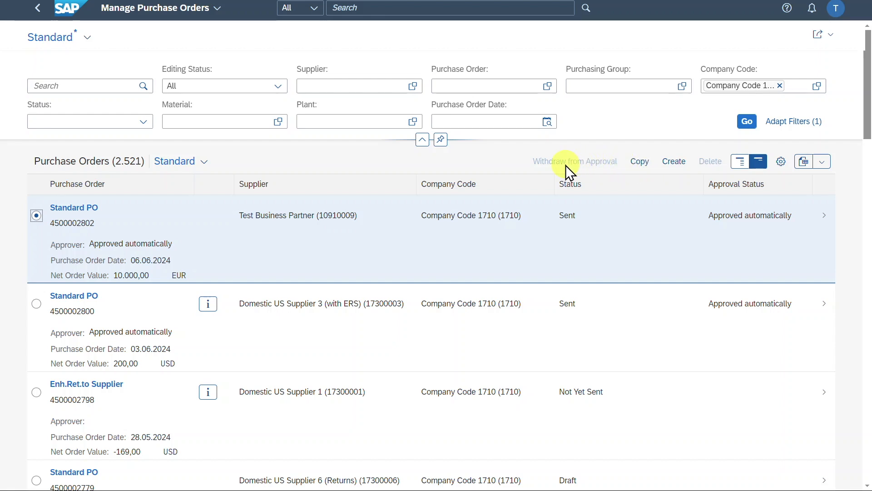
pyautogui.moveTo(710, 162)
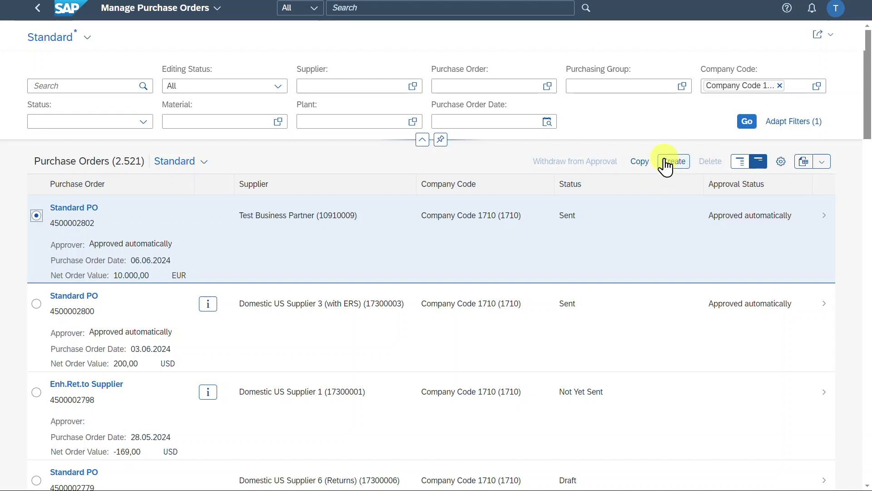
# Create a blank new purchase order and show its General Information section
pyautogui.click(673, 162)
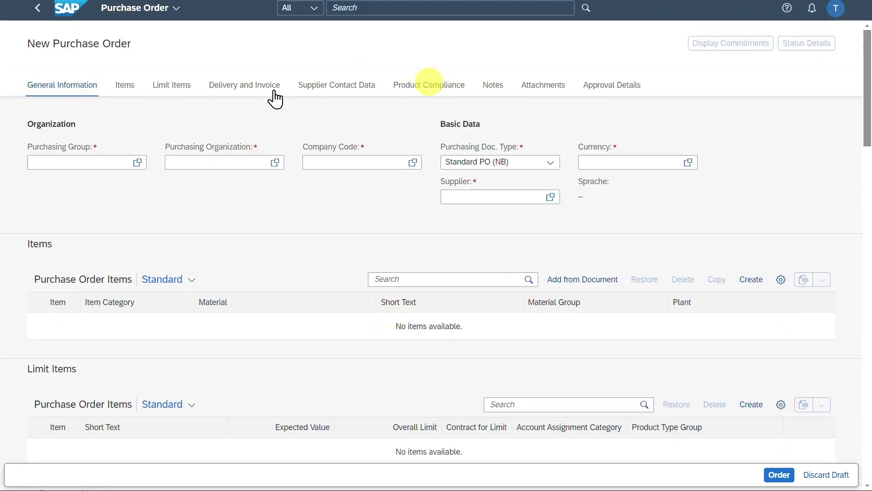
pyautogui.moveTo(74, 148)
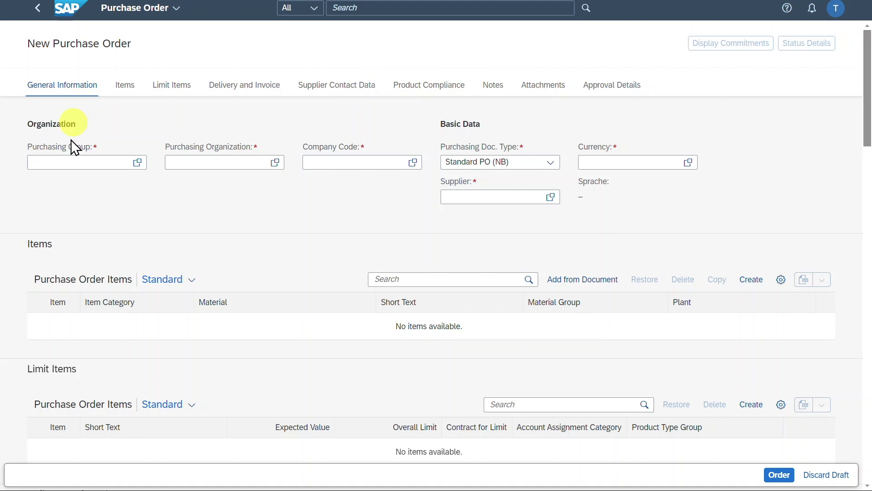
pyautogui.moveTo(69, 92)
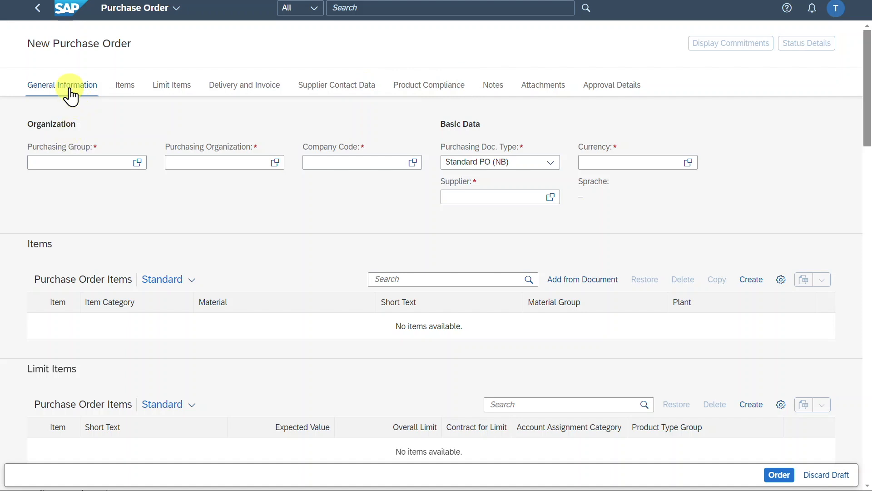
pyautogui.click(78, 161)
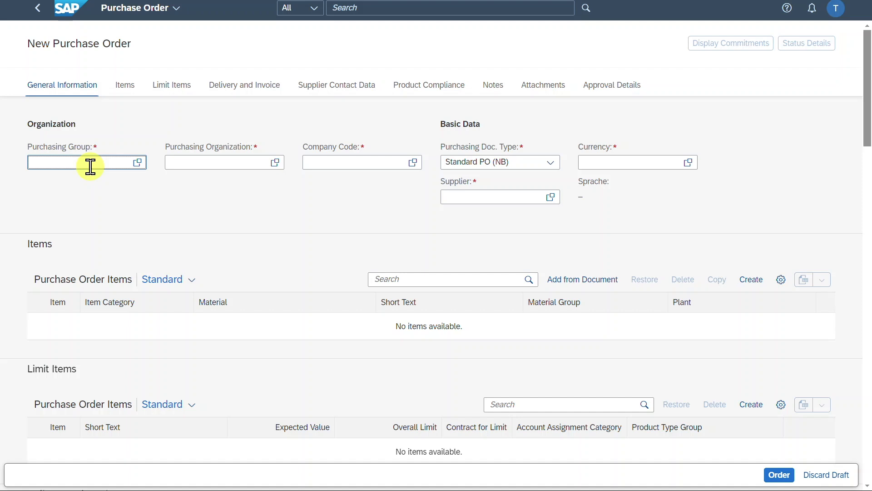
# Enter purchasing group 001 and purchasing organization 1010, bringing in company code 1010
pyautogui.write('Group 001 (001)')
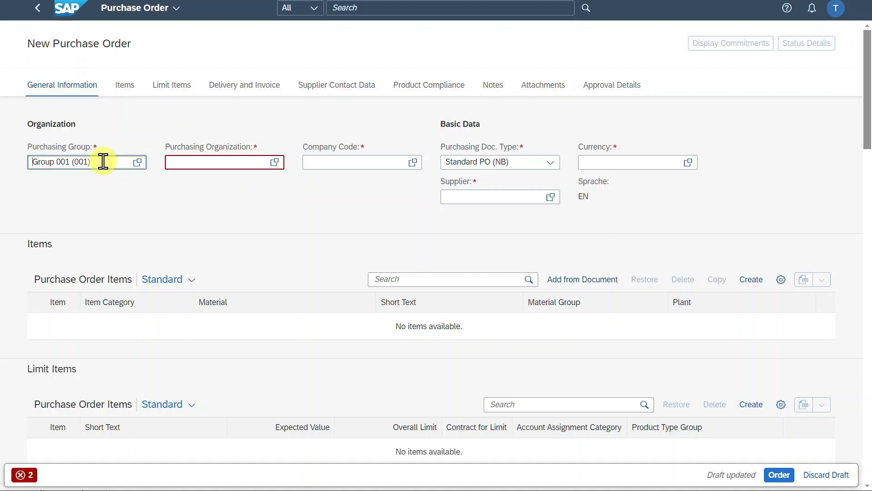
pyautogui.click(217, 161)
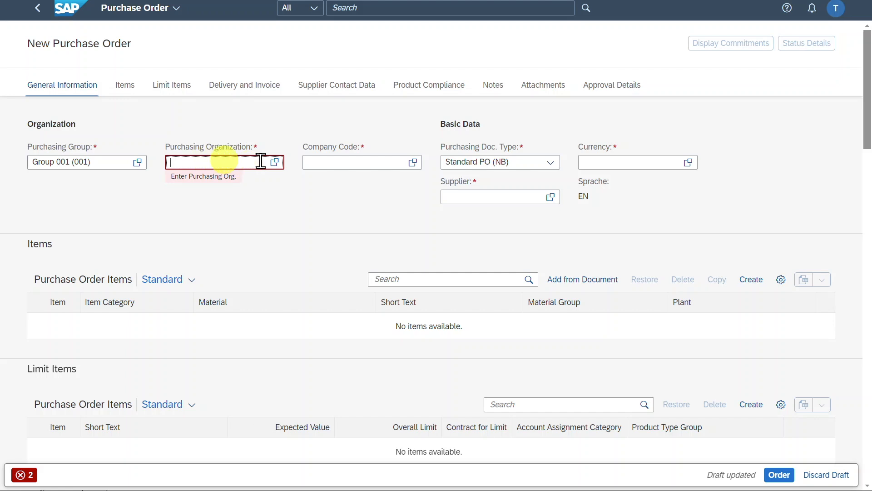
pyautogui.write('1010 (1010')
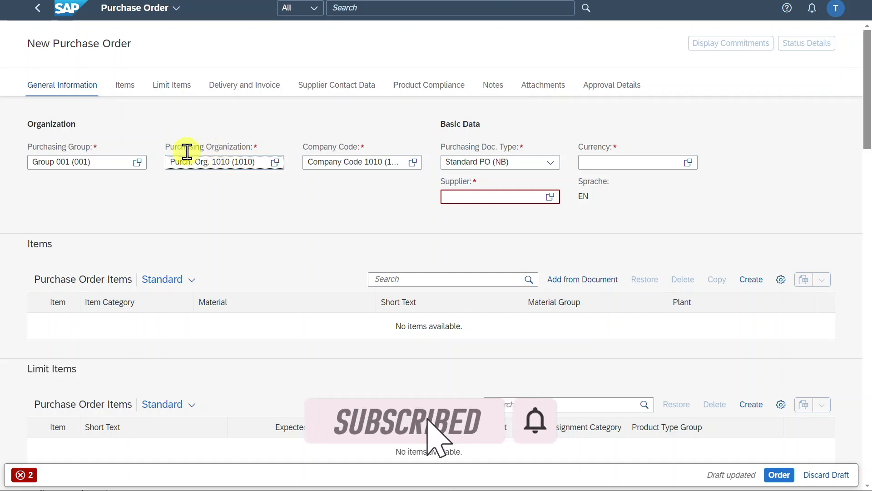
pyautogui.moveTo(49, 146)
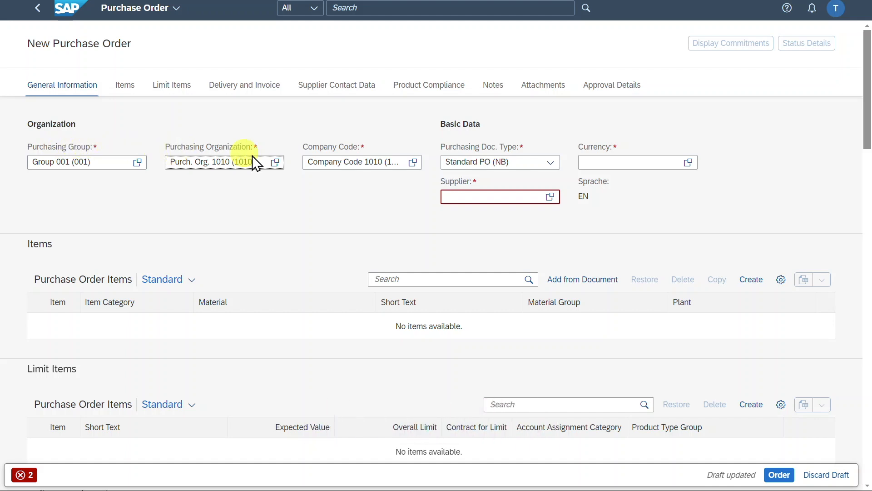
pyautogui.moveTo(234, 146)
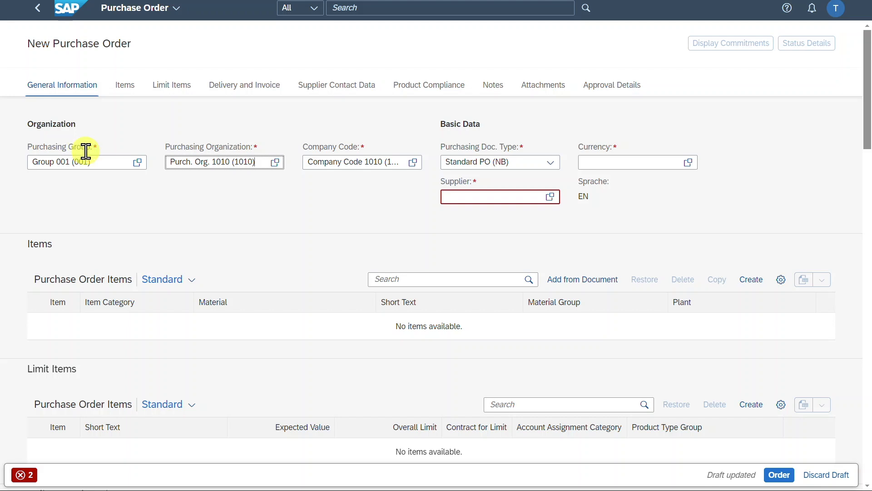
pyautogui.moveTo(195, 147)
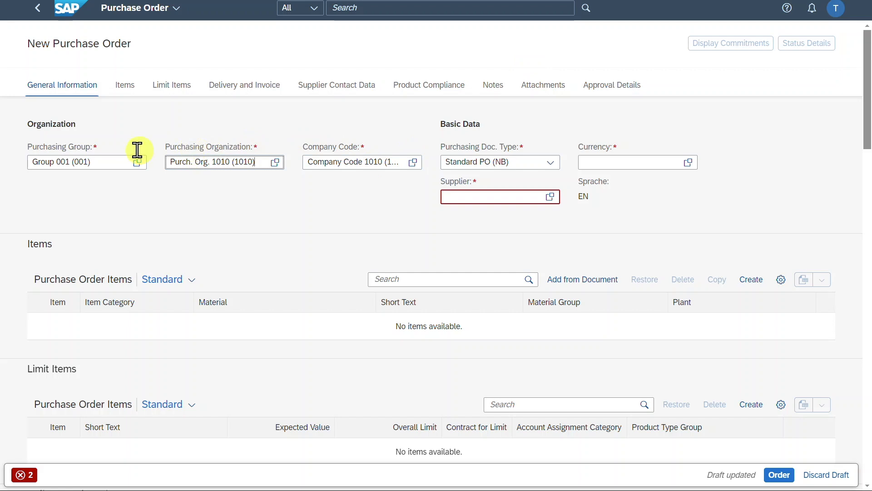
pyautogui.moveTo(87, 150)
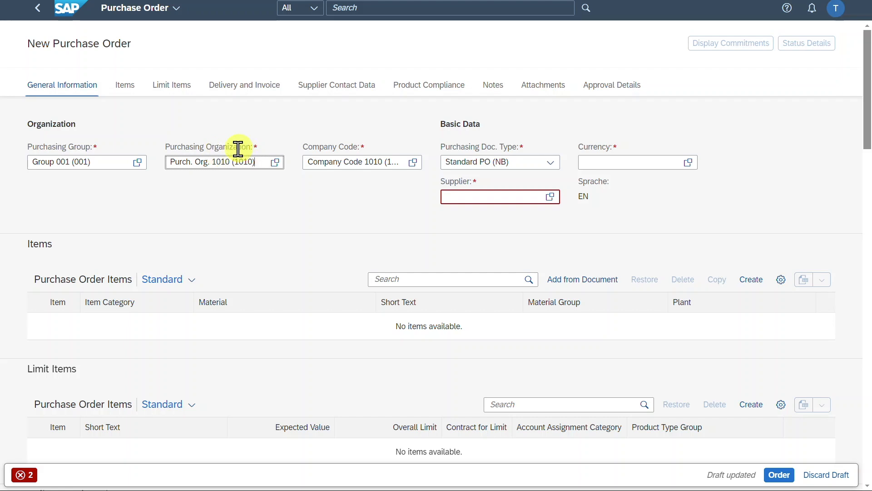
pyautogui.click(83, 162)
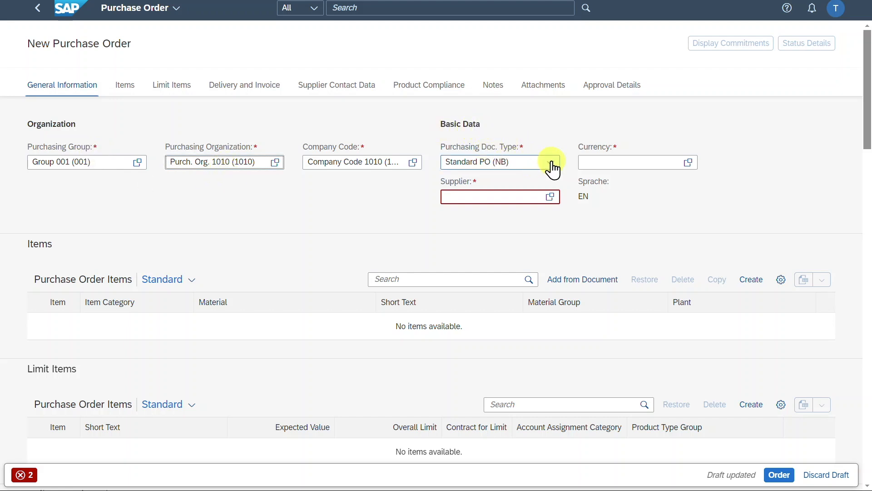
# Keep document type Standard PO (NB), set Foreign Supplier 50 (US) as supplier, and go to Items
pyautogui.click(551, 162)
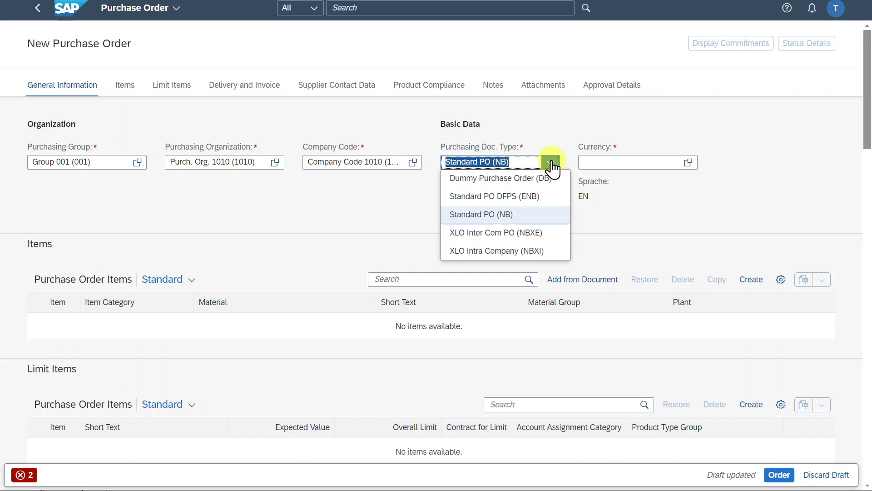
pyautogui.click(482, 214)
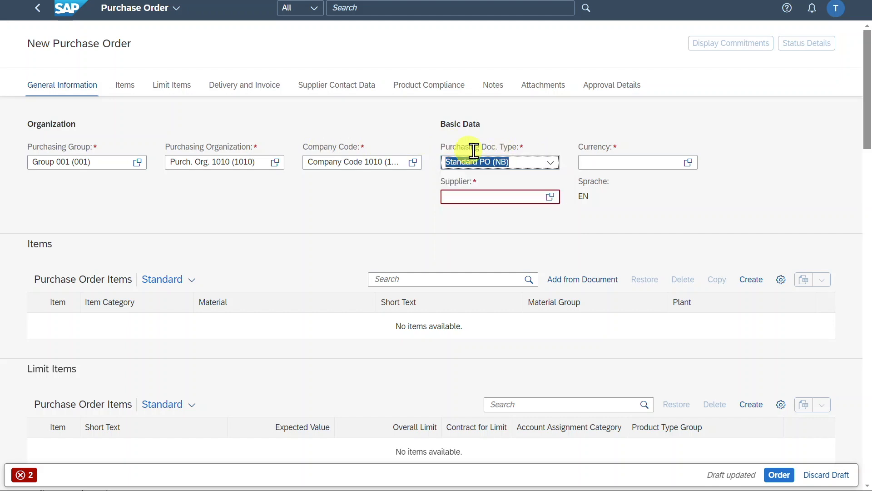
pyautogui.moveTo(457, 179)
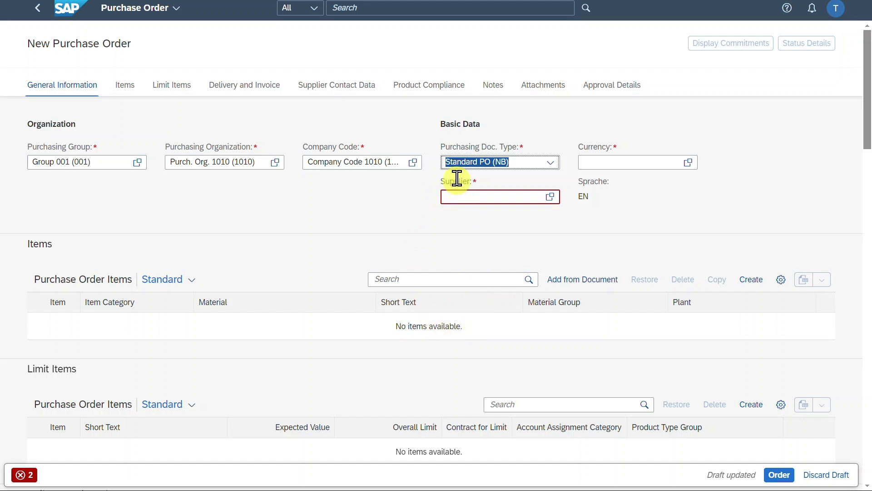
pyautogui.moveTo(436, 394)
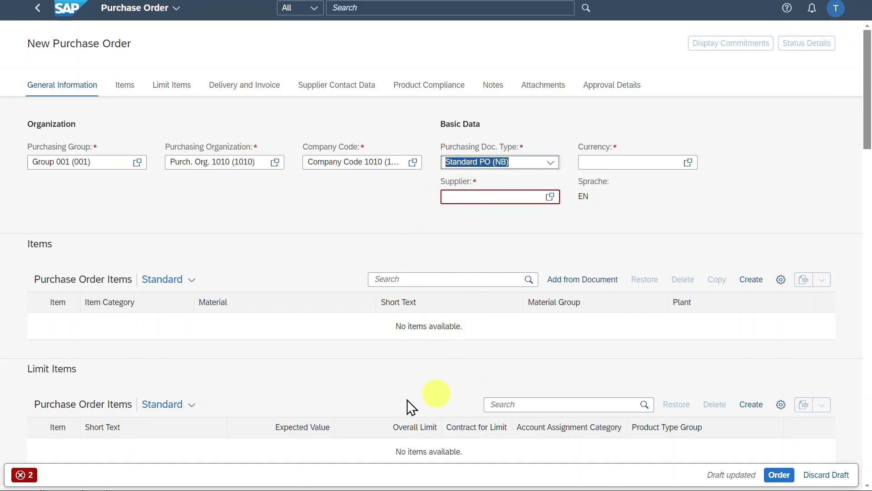
pyautogui.moveTo(387, 192)
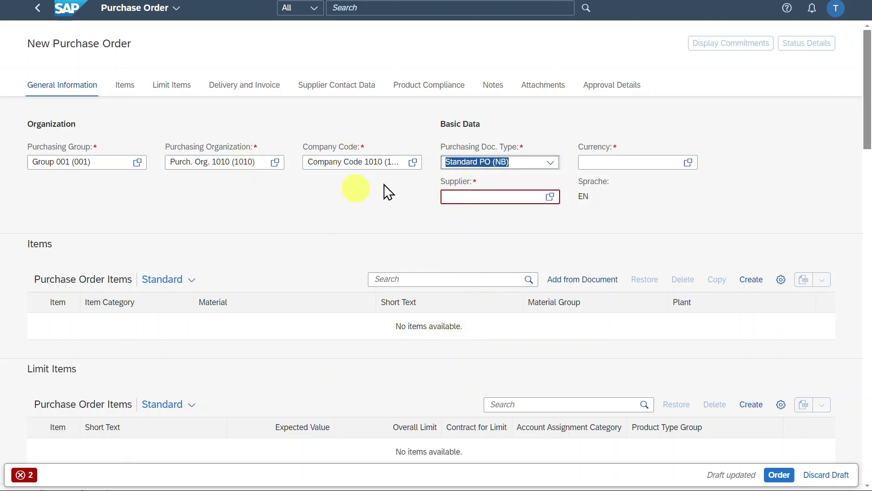
pyautogui.moveTo(566, 180)
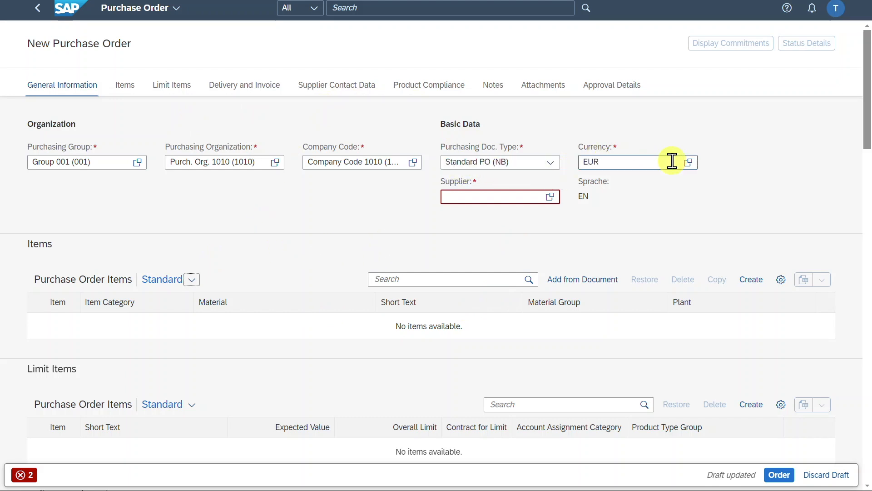
pyautogui.write('10')
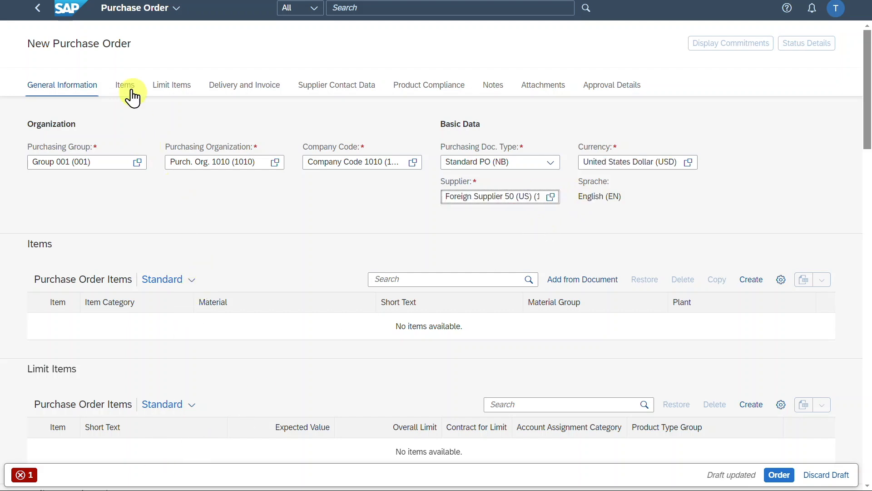
pyautogui.click(124, 85)
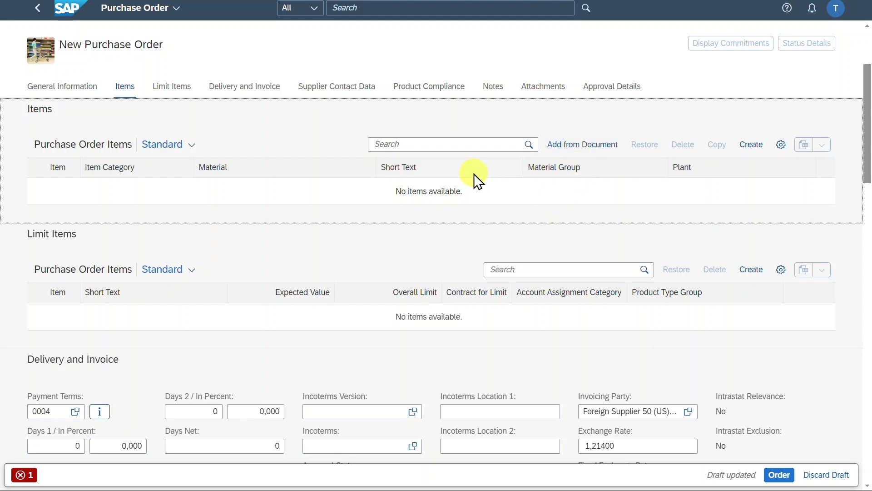
pyautogui.moveTo(583, 145)
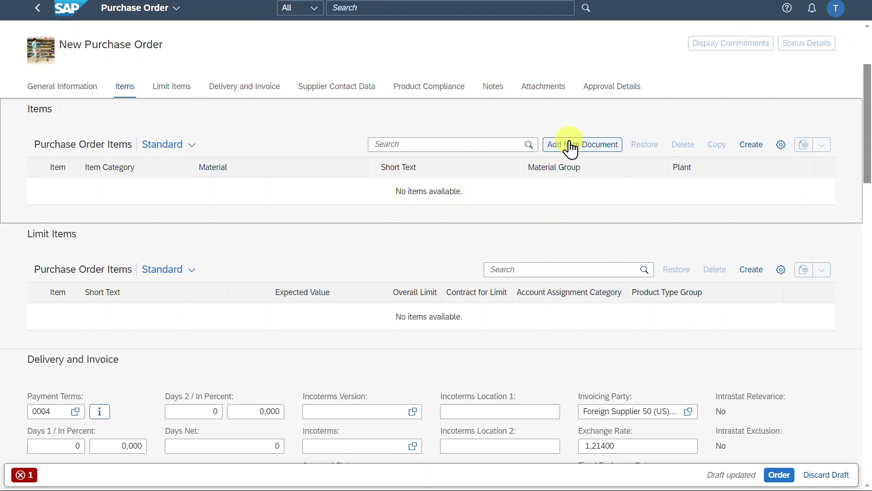
pyautogui.moveTo(750, 145)
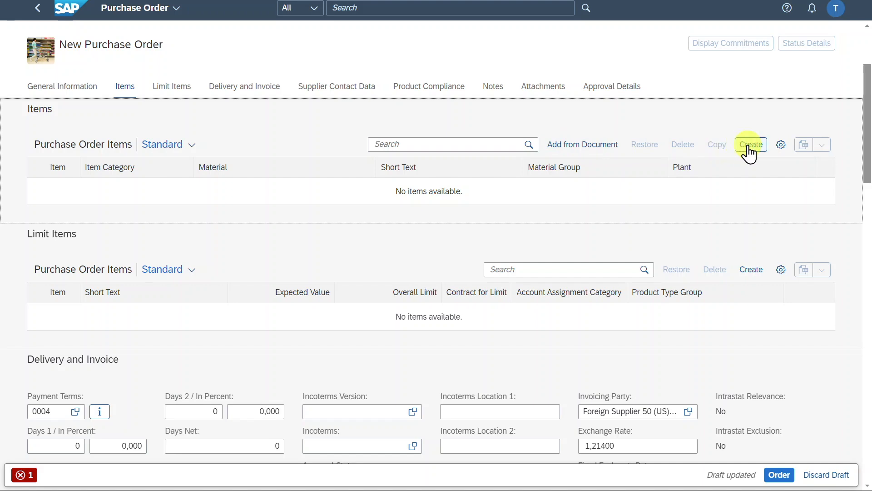
# Add a new item row 10 to the Purchase Order Items table
pyautogui.click(750, 145)
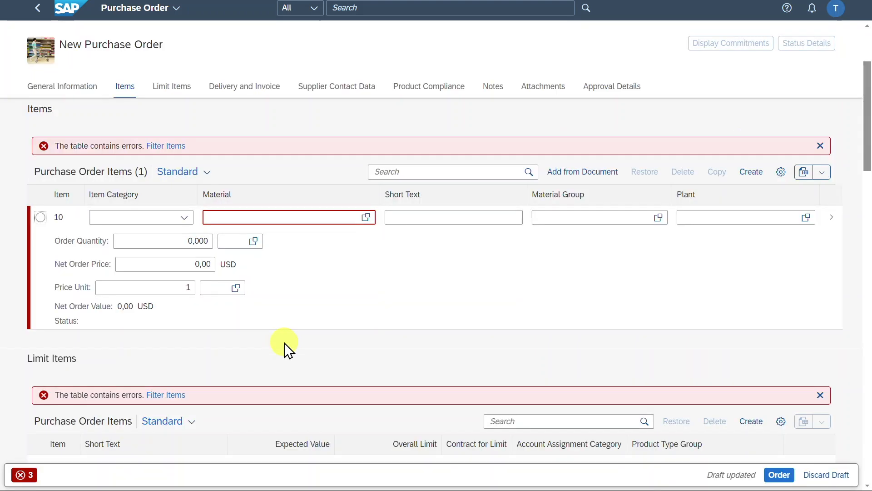
pyautogui.moveTo(285, 239)
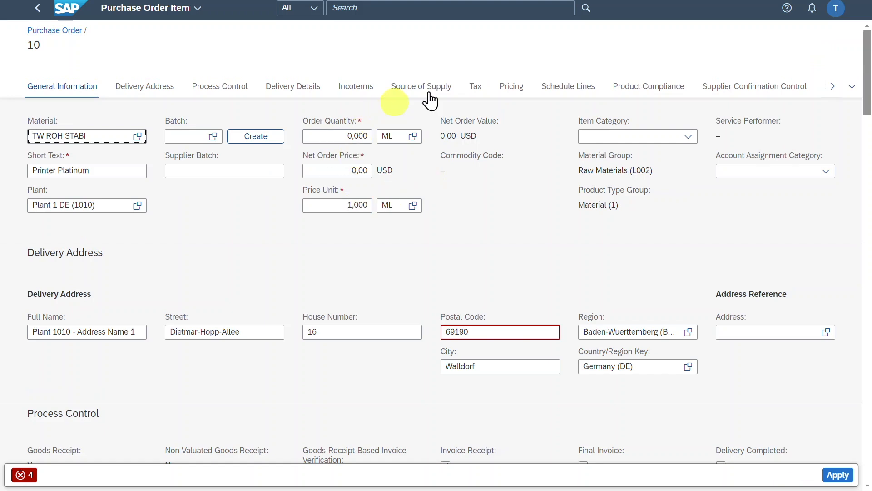
# Enter net order price 1000 USD for item 10 and review the item category options
pyautogui.click(334, 137)
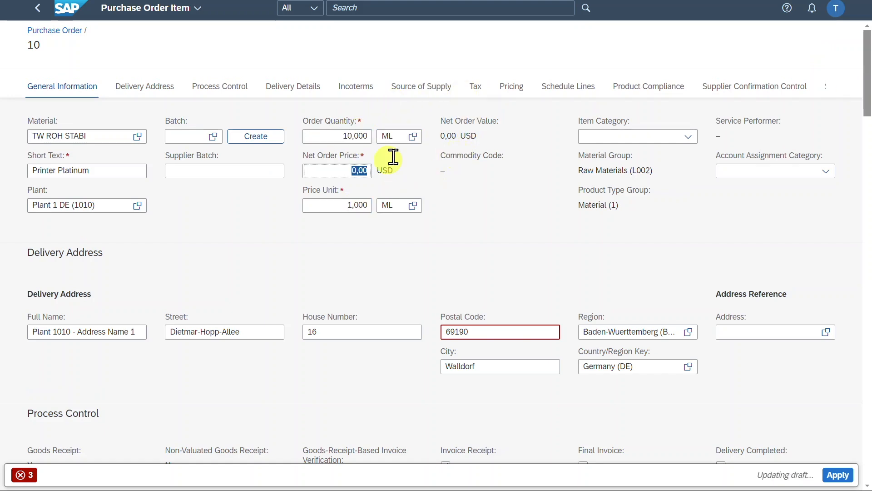
pyautogui.write('1000')
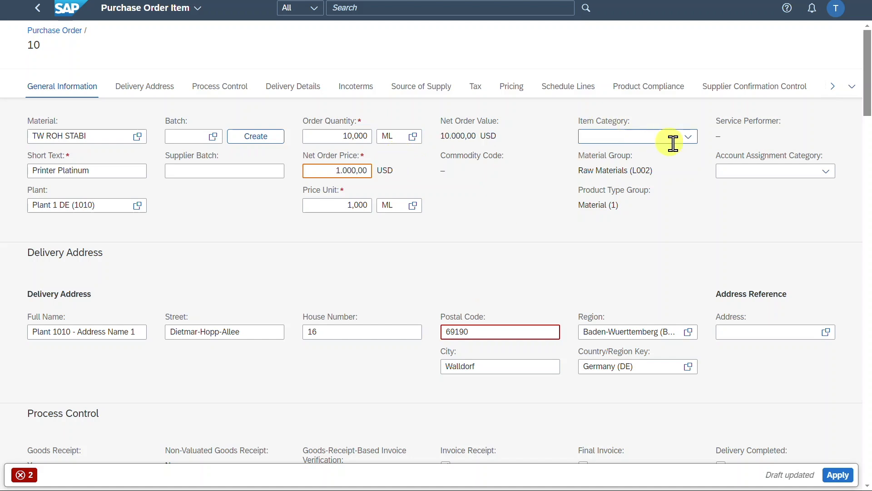
pyautogui.click(688, 136)
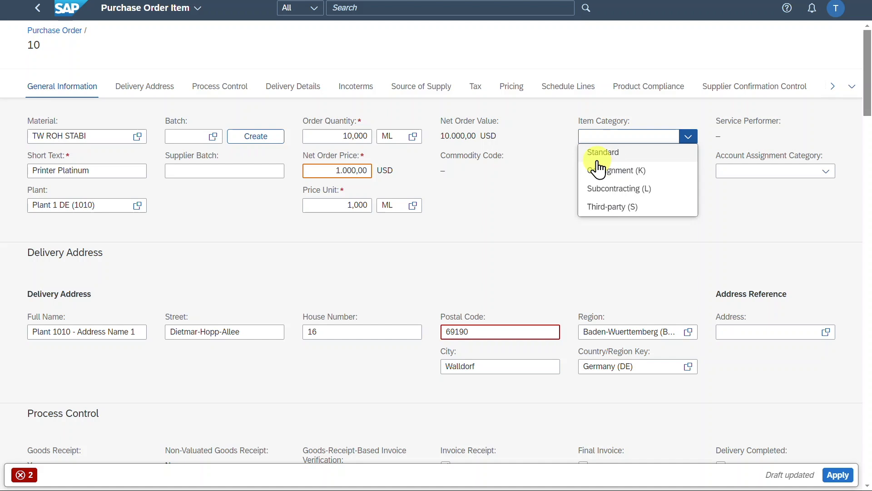
pyautogui.moveTo(611, 169)
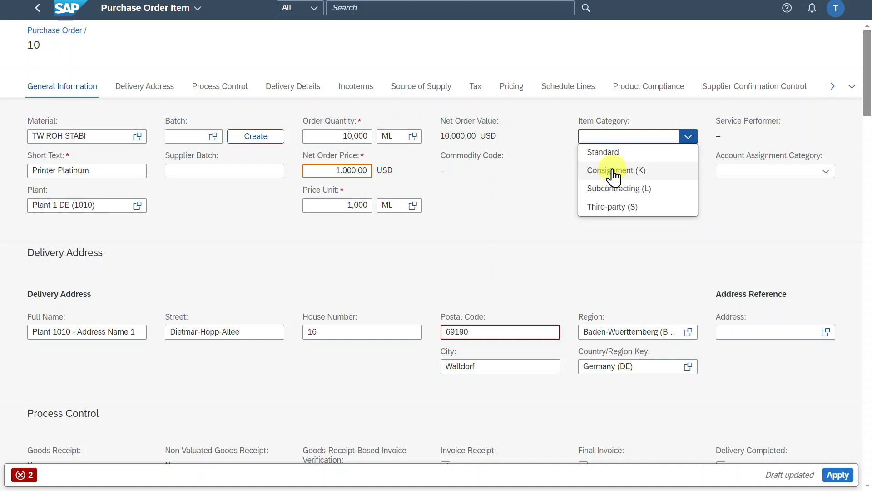
pyautogui.moveTo(606, 164)
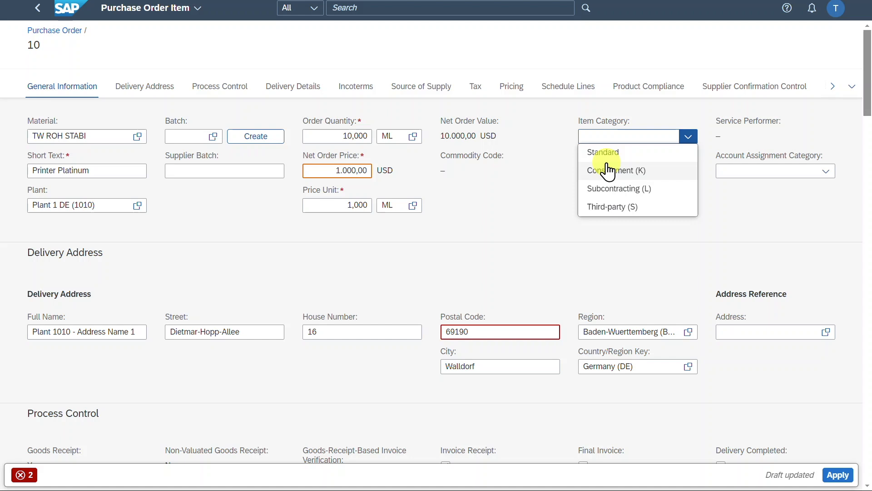
pyautogui.moveTo(633, 192)
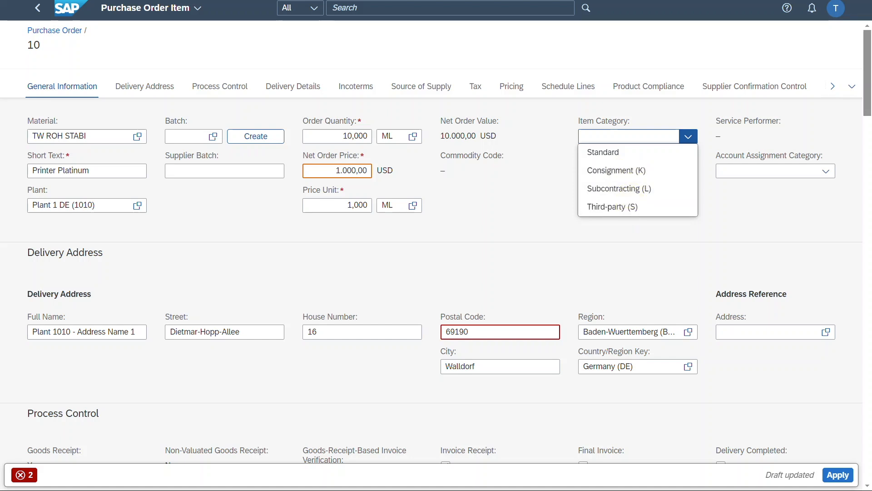
pyautogui.moveTo(608, 156)
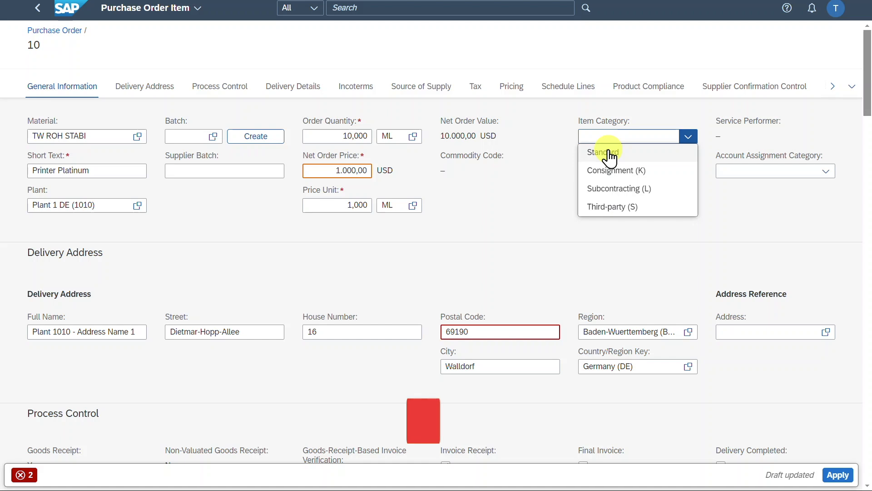
pyautogui.moveTo(612, 170)
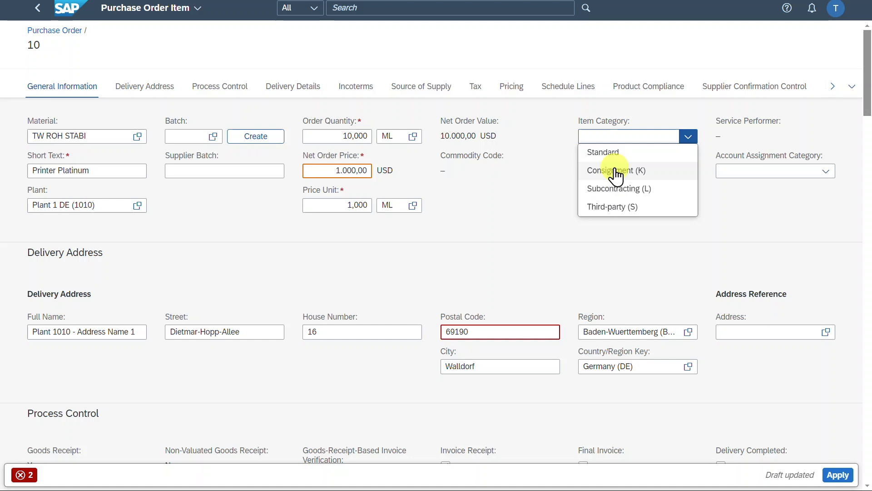
pyautogui.moveTo(626, 188)
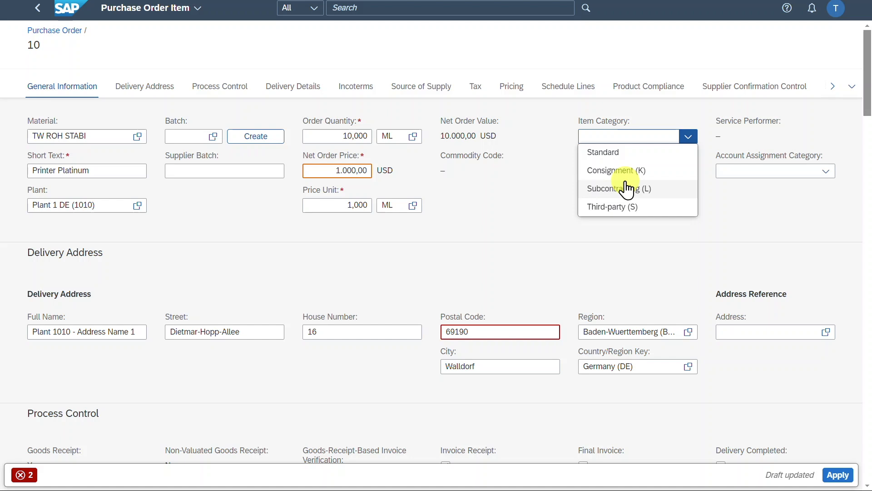
pyautogui.moveTo(628, 215)
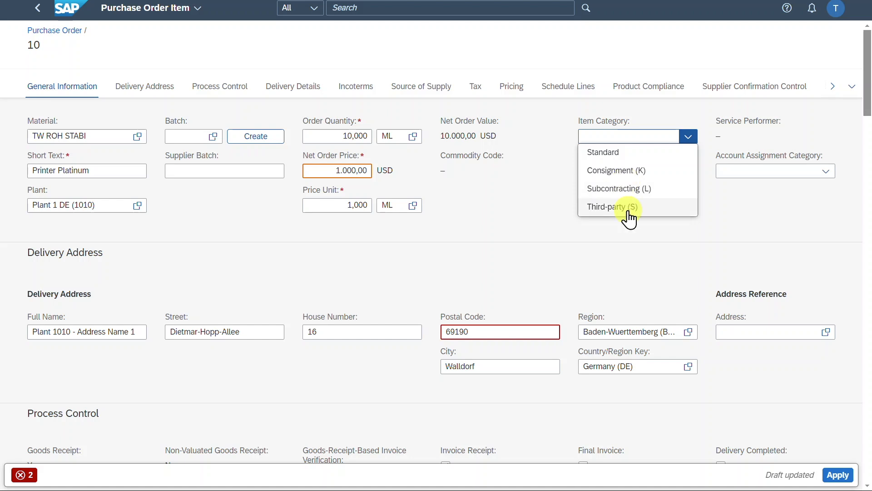
pyautogui.moveTo(676, 211)
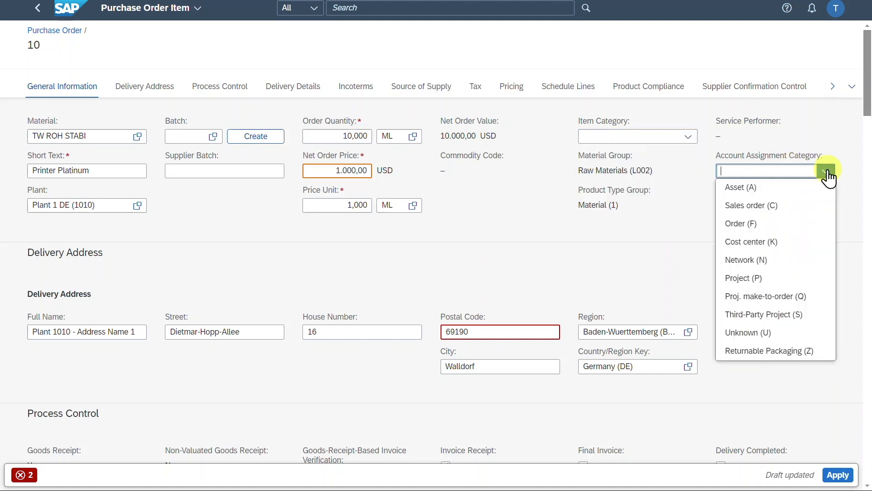
pyautogui.moveTo(747, 333)
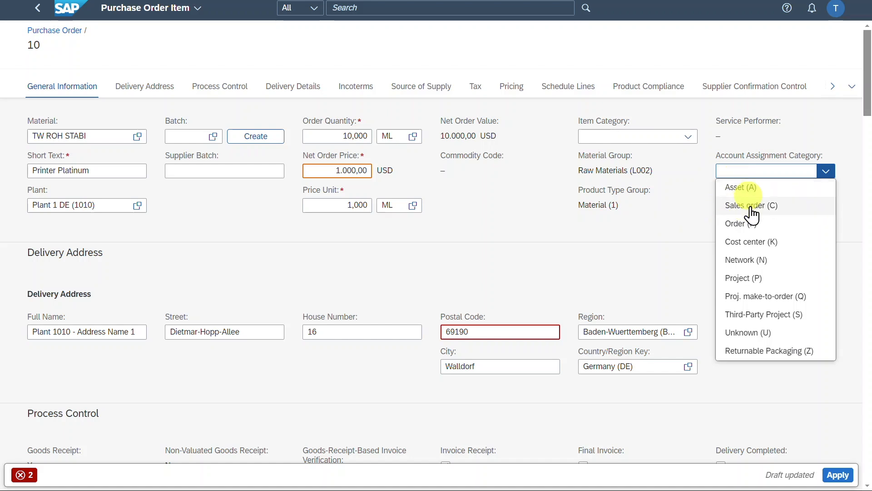
pyautogui.moveTo(761, 244)
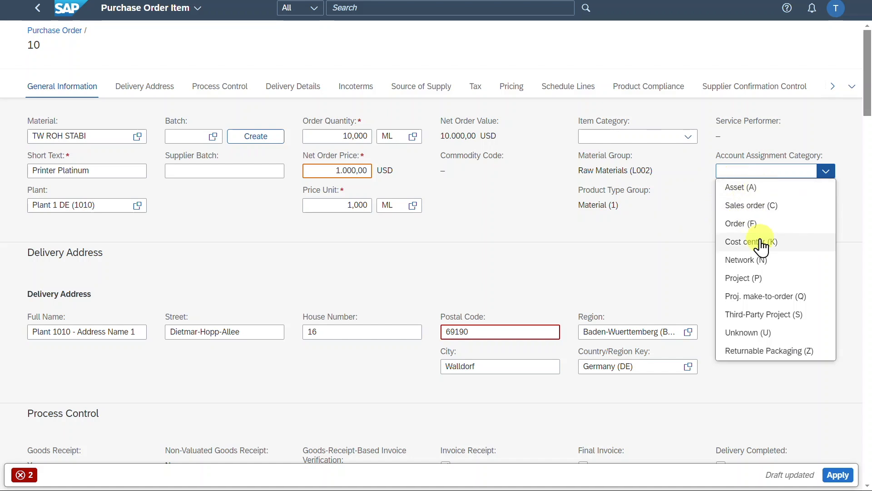
# Edit the Delivery Address section of item 10, looking over its fields
pyautogui.click(314, 233)
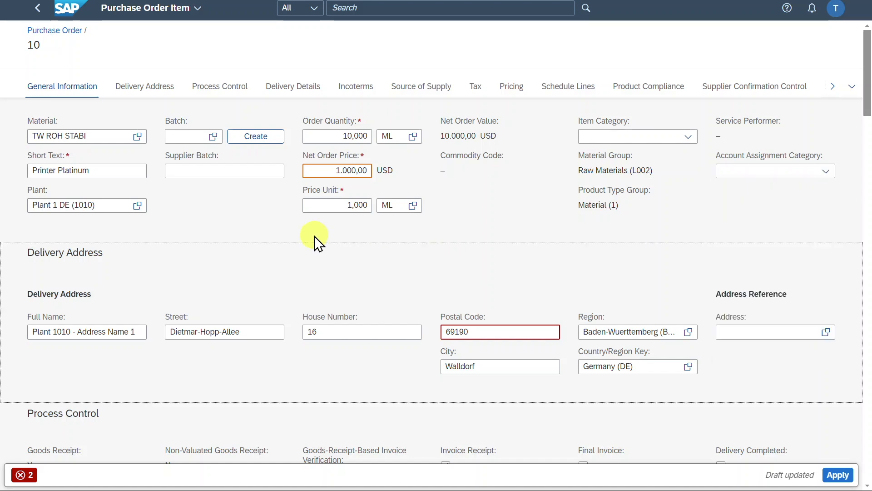
pyautogui.scroll(-3)
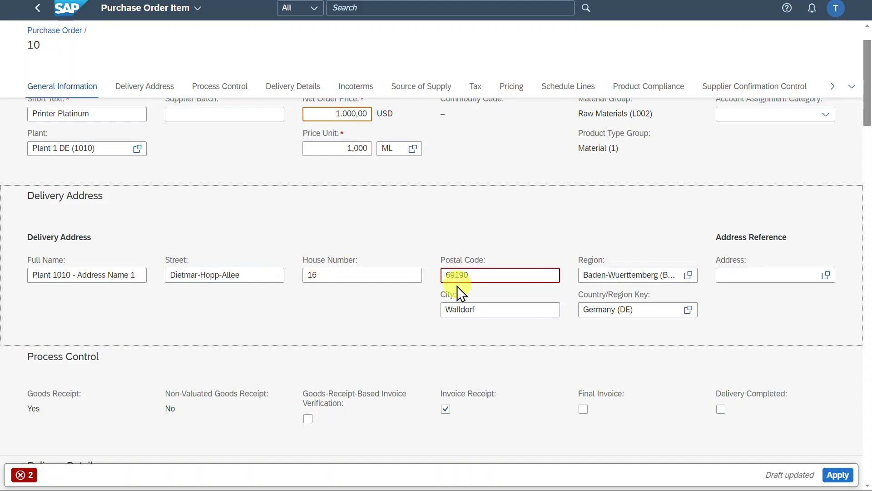
pyautogui.scroll(3)
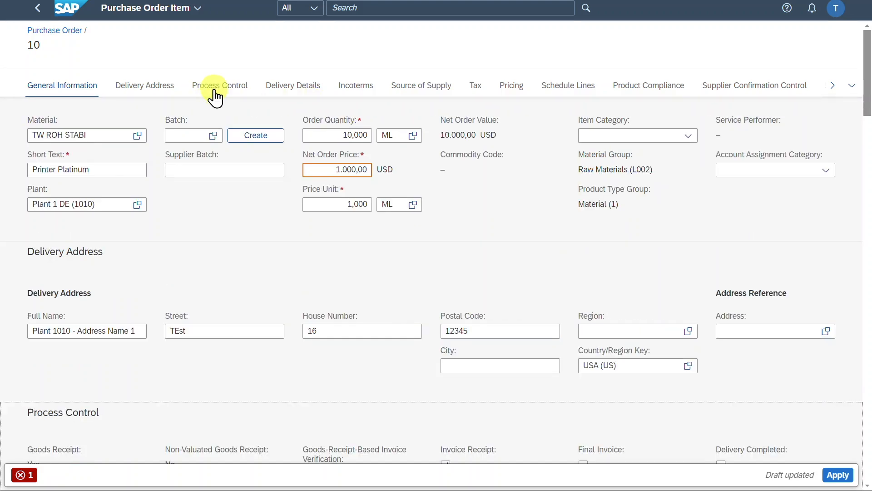
pyautogui.click(219, 85)
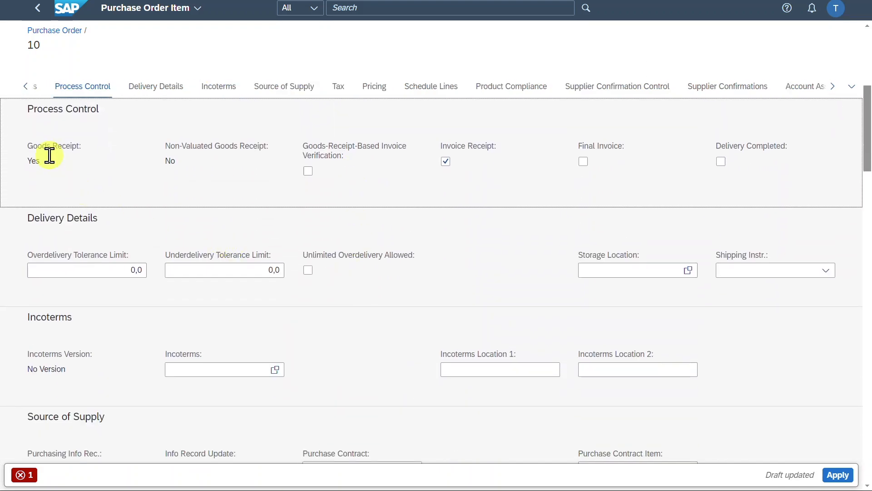
pyautogui.moveTo(340, 149)
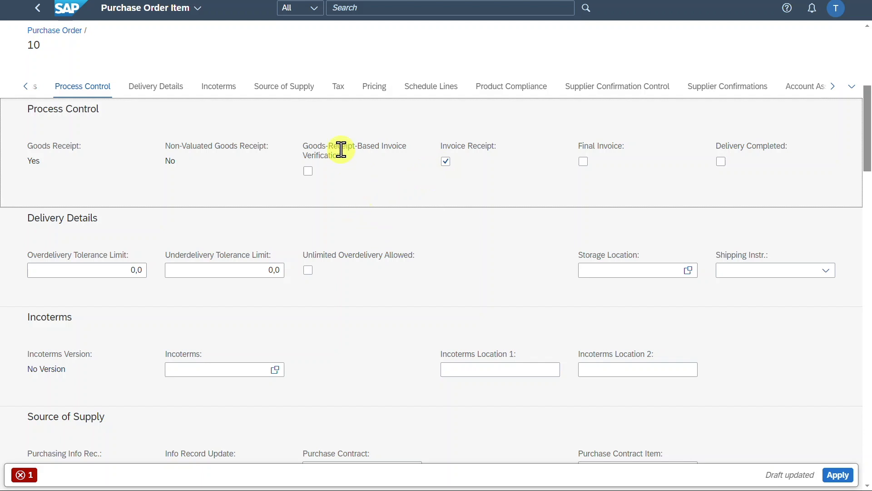
pyautogui.moveTo(323, 151)
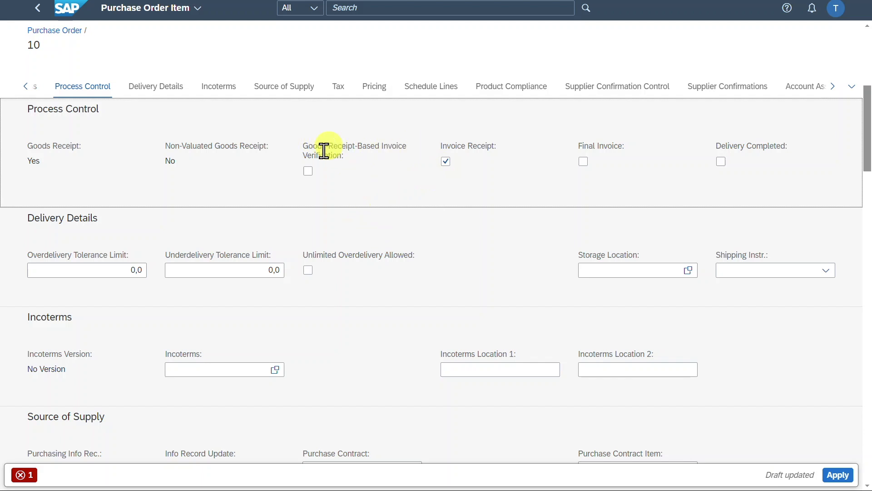
pyautogui.moveTo(331, 171)
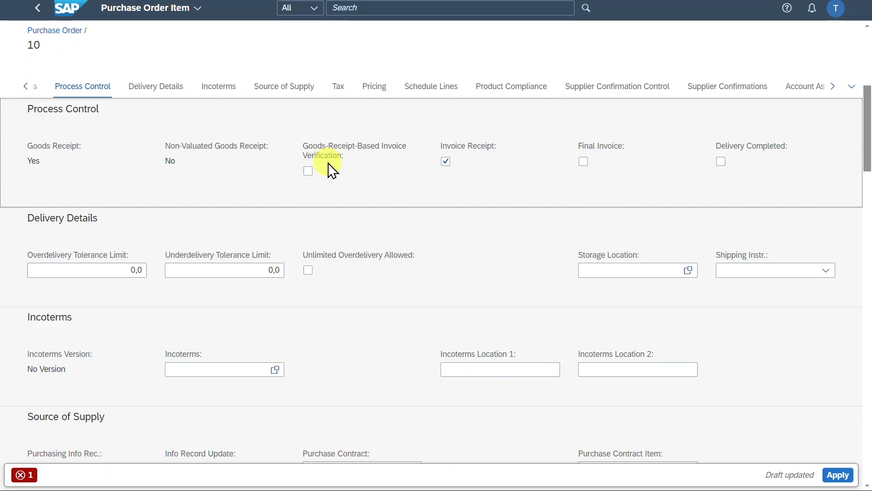
pyautogui.moveTo(398, 175)
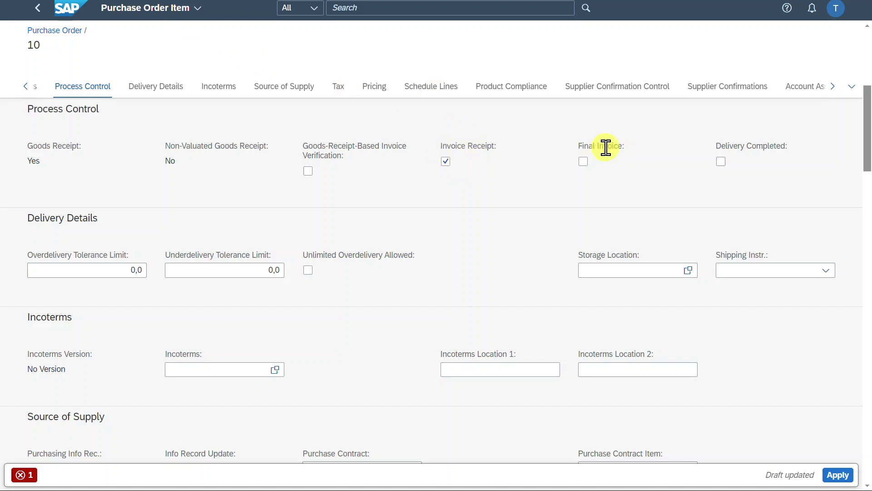
pyautogui.moveTo(606, 145)
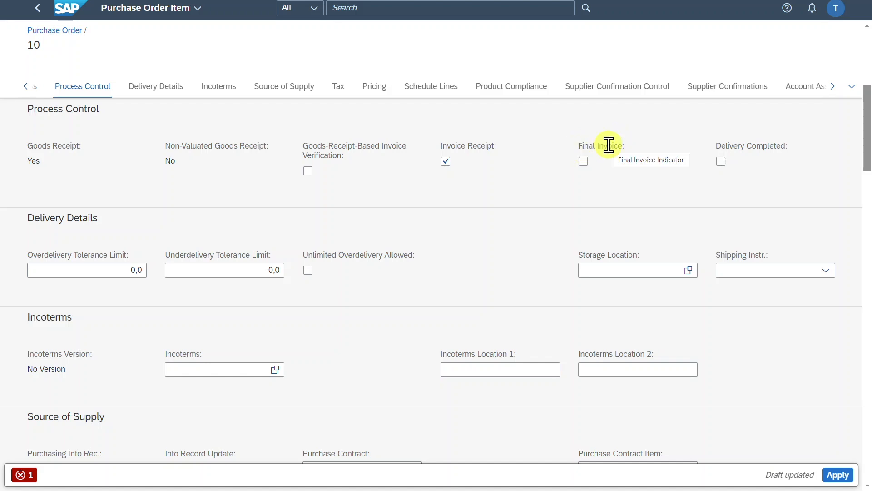
pyautogui.moveTo(762, 144)
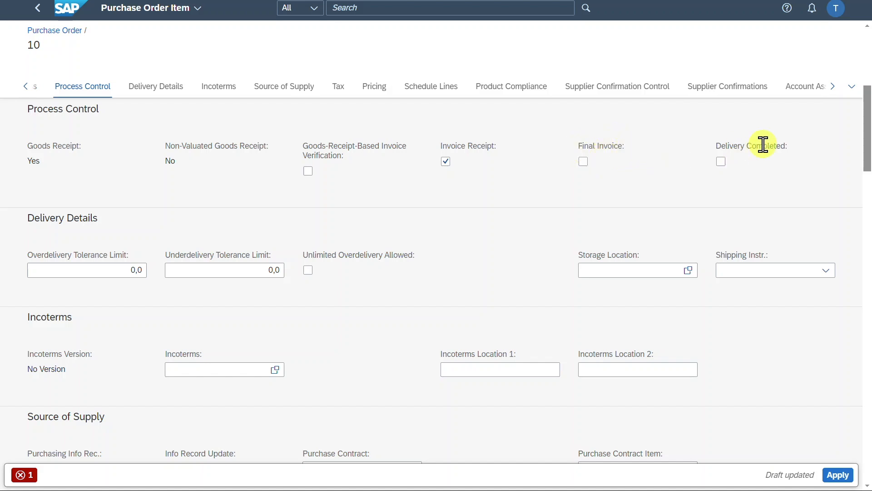
pyautogui.moveTo(732, 146)
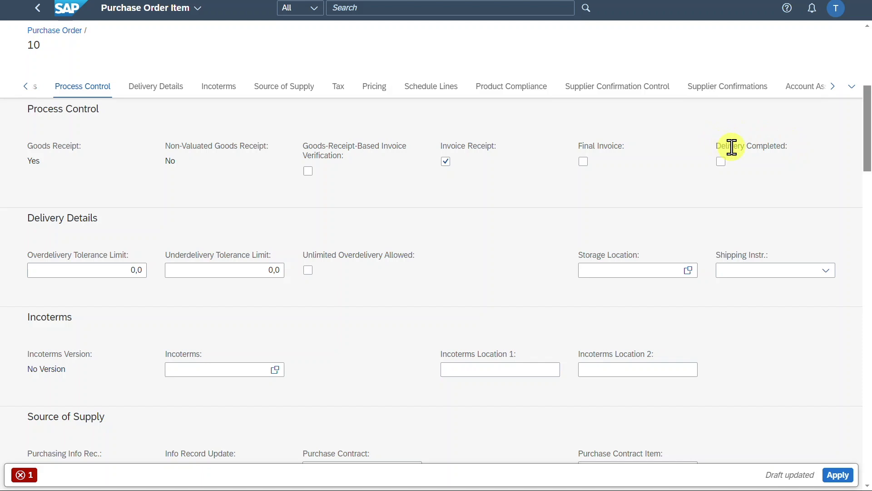
pyautogui.moveTo(707, 157)
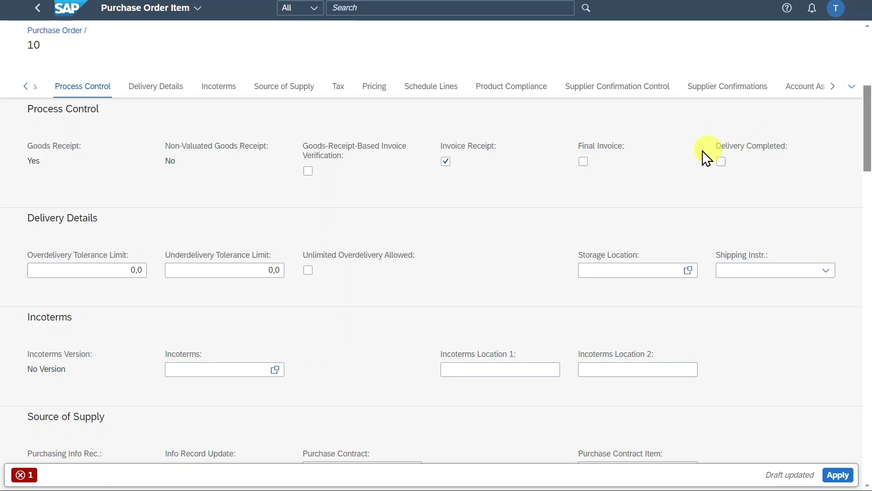
pyautogui.moveTo(645, 188)
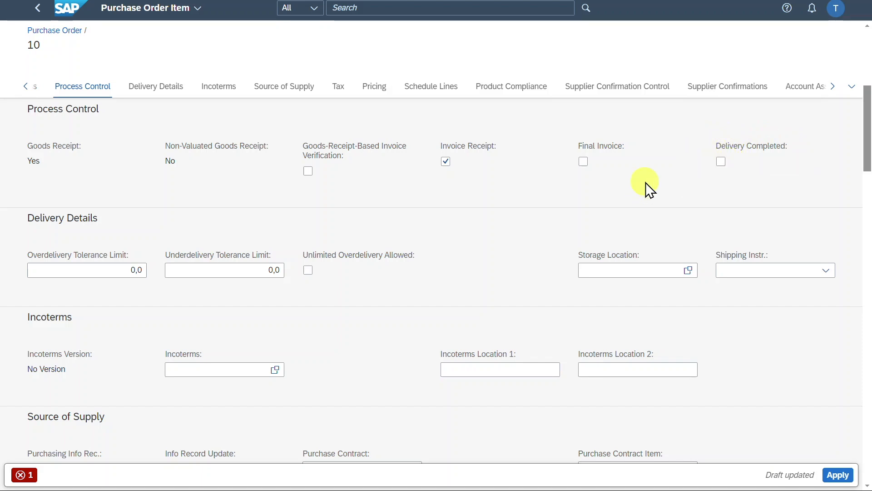
pyautogui.scroll(-3)
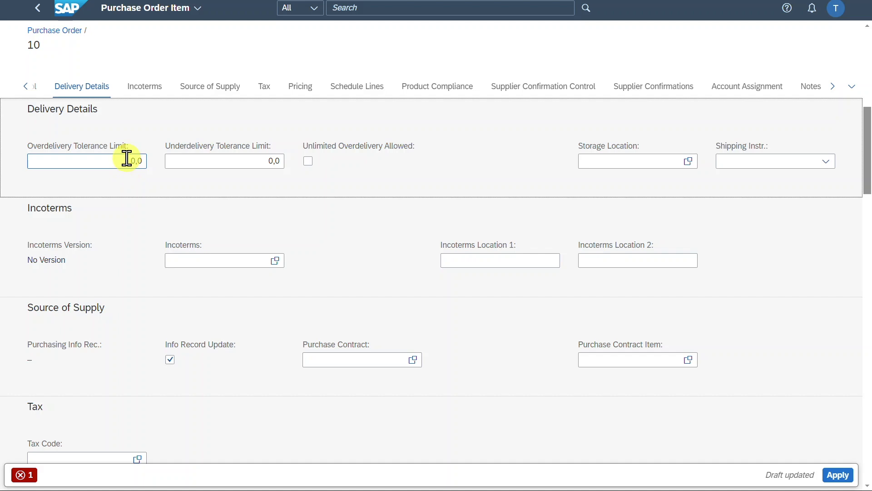
pyautogui.click(225, 160)
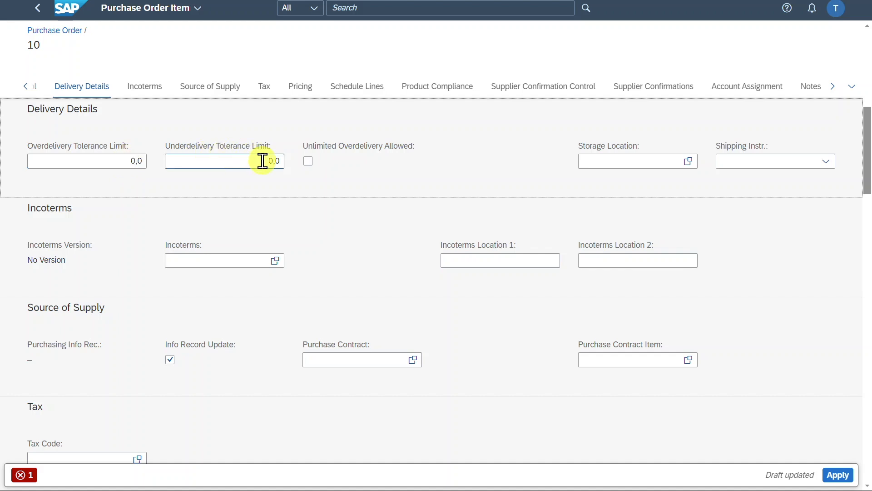
pyautogui.moveTo(308, 161)
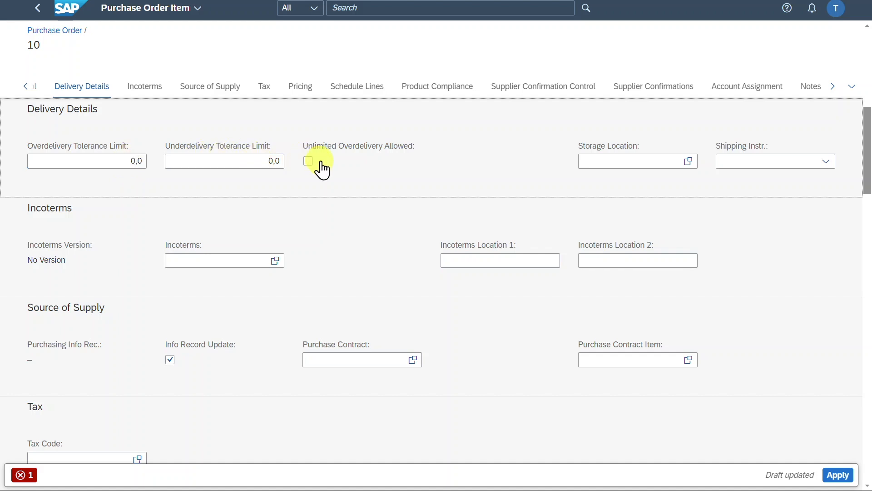
pyautogui.moveTo(632, 150)
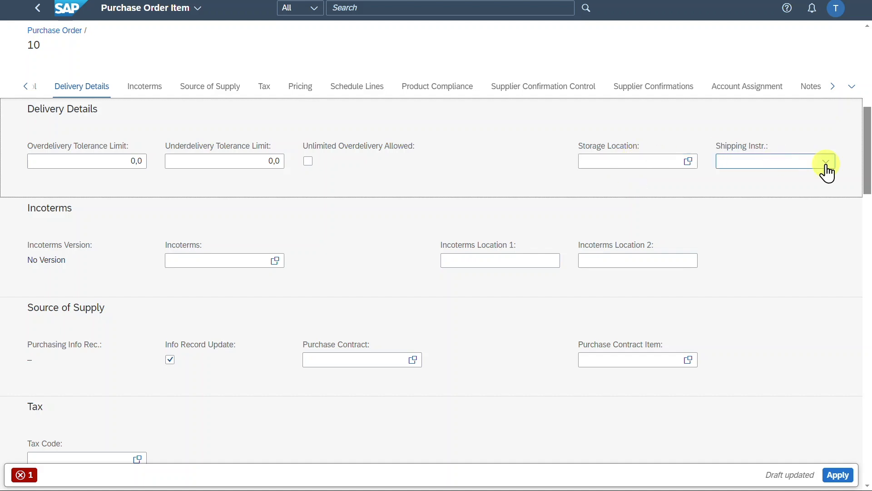
pyautogui.click(773, 161)
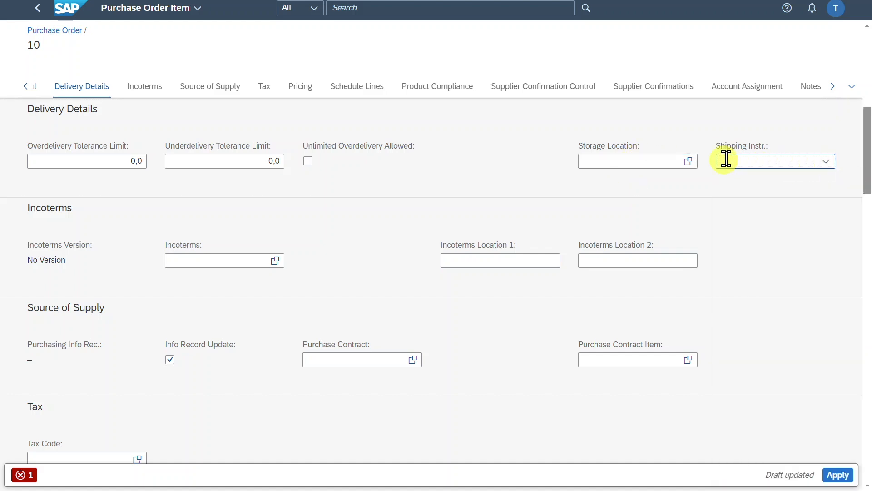
pyautogui.scroll(-3)
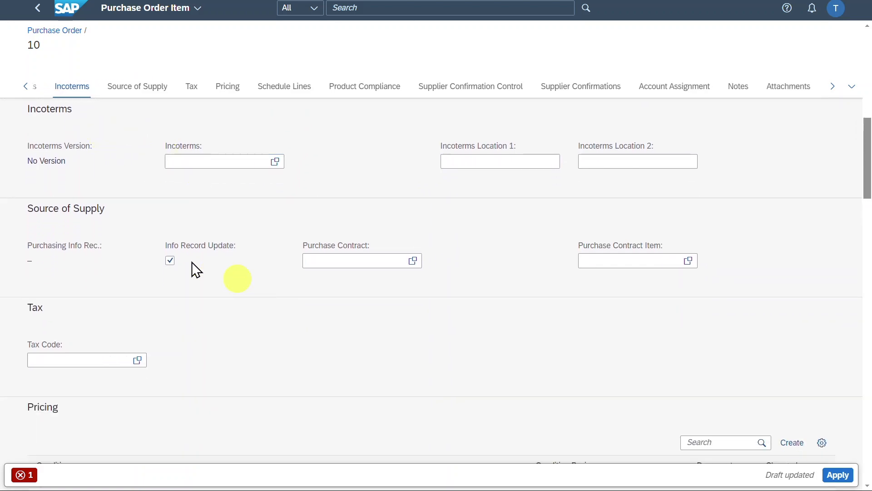
pyautogui.click(217, 161)
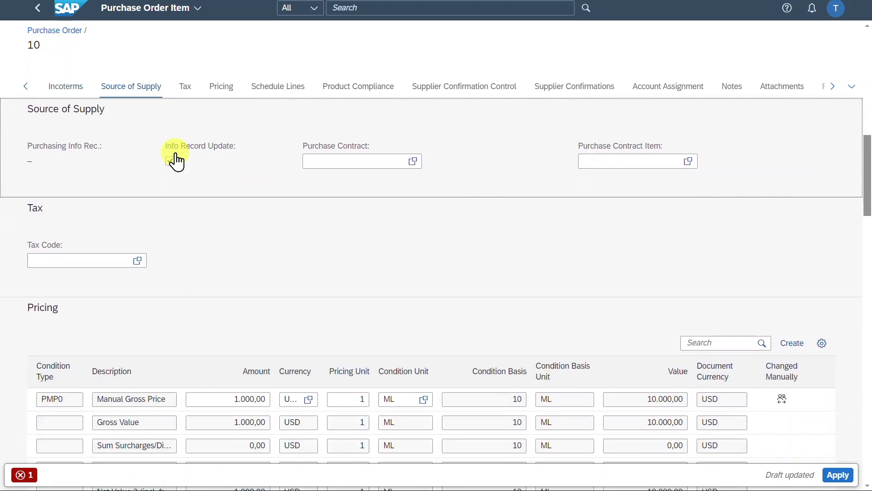
# Move to item 10's Source of Supply section and activate the Purchase Contract field
pyautogui.click(170, 161)
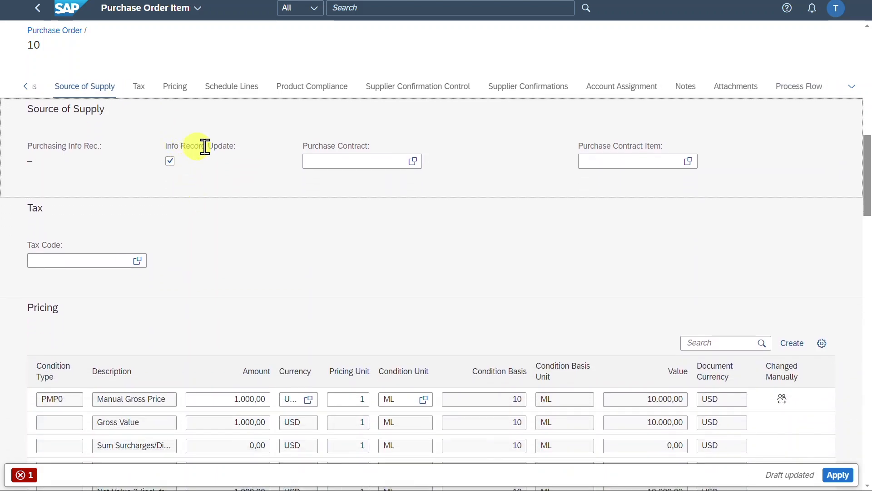
pyautogui.moveTo(209, 158)
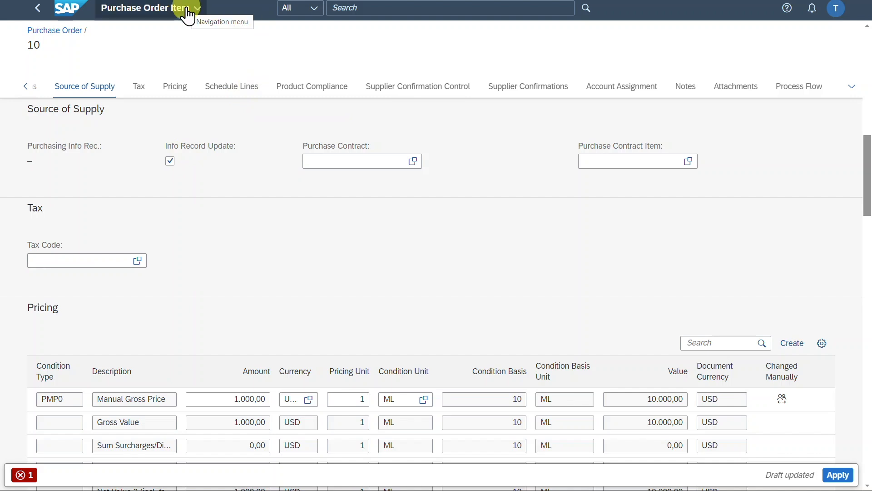
pyautogui.moveTo(280, 144)
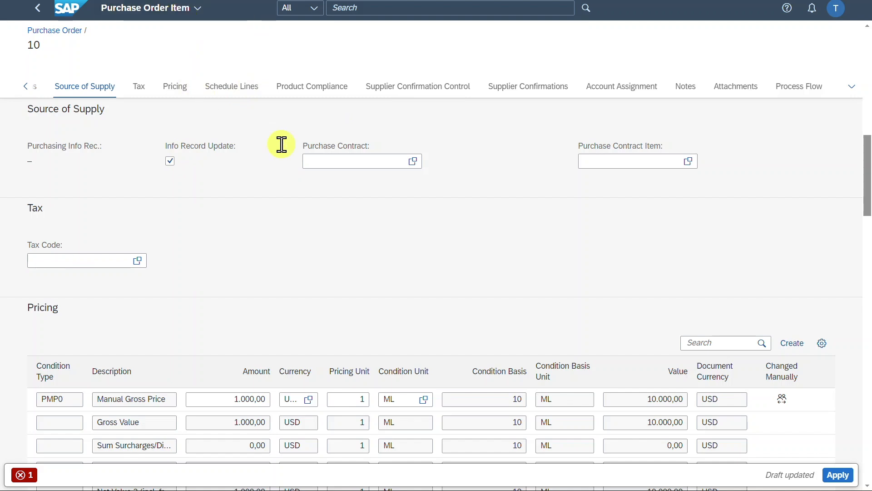
pyautogui.moveTo(463, 88)
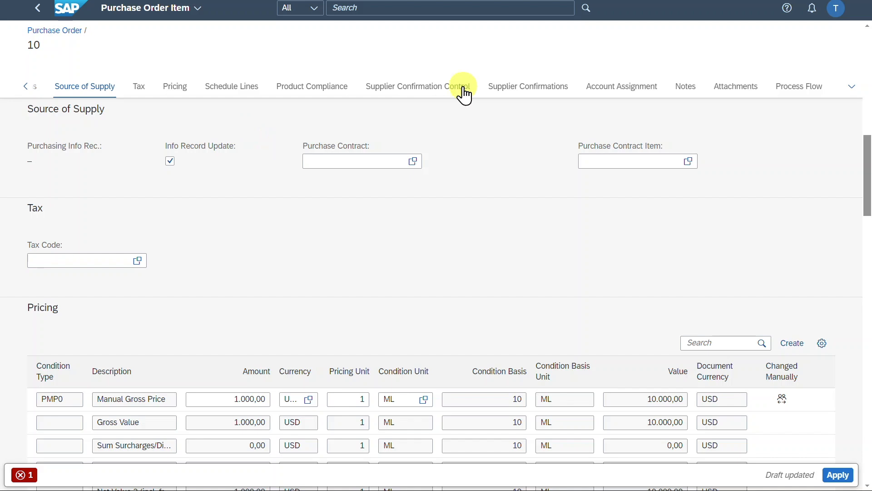
pyautogui.moveTo(289, 168)
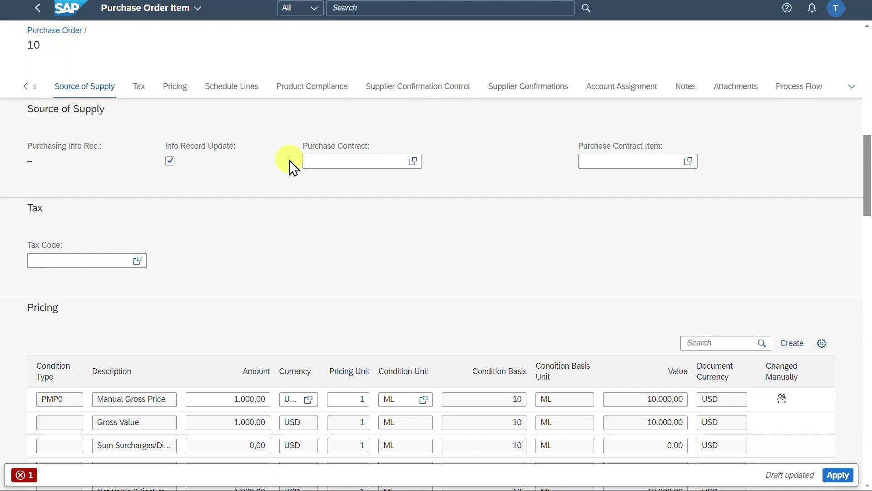
pyautogui.moveTo(273, 233)
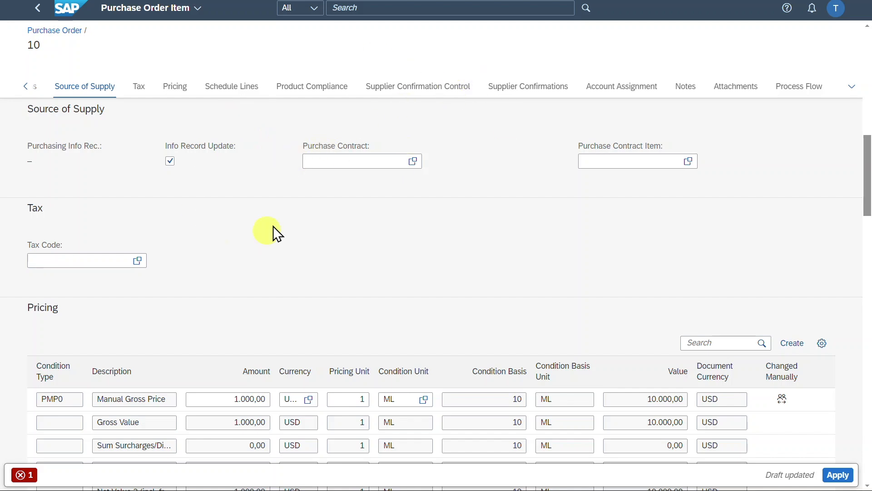
pyautogui.moveTo(787, 454)
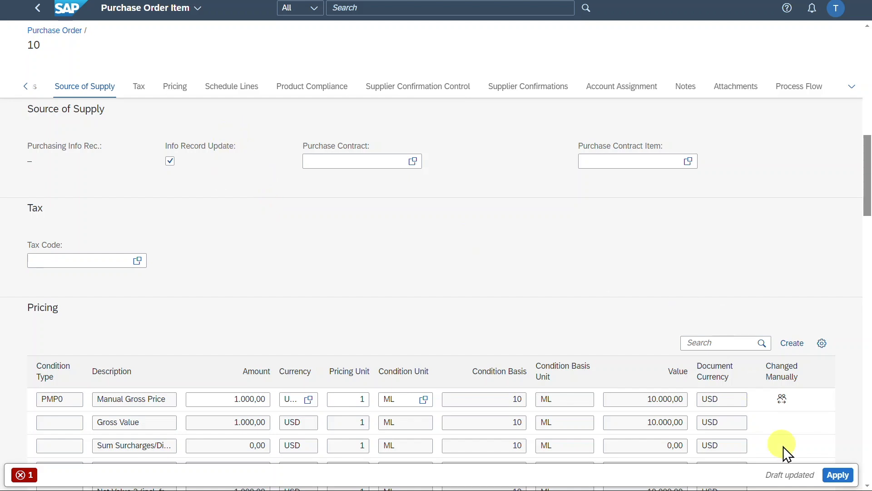
pyautogui.moveTo(307, 203)
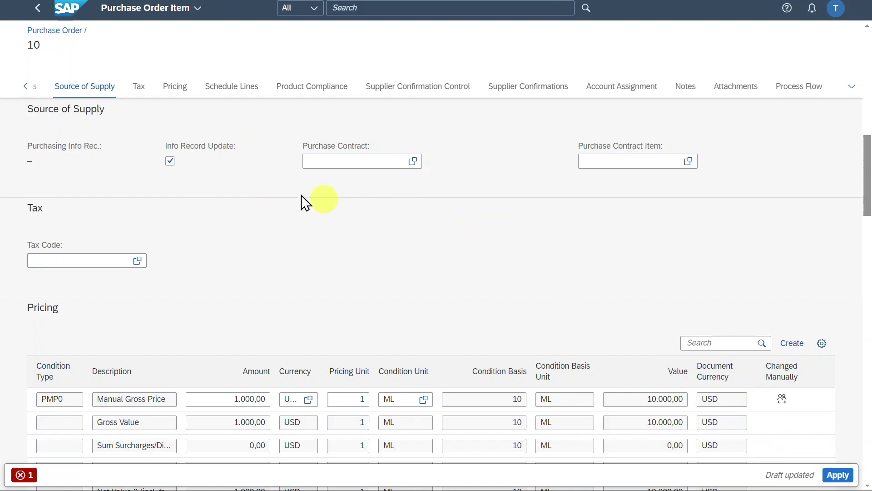
pyautogui.moveTo(171, 146)
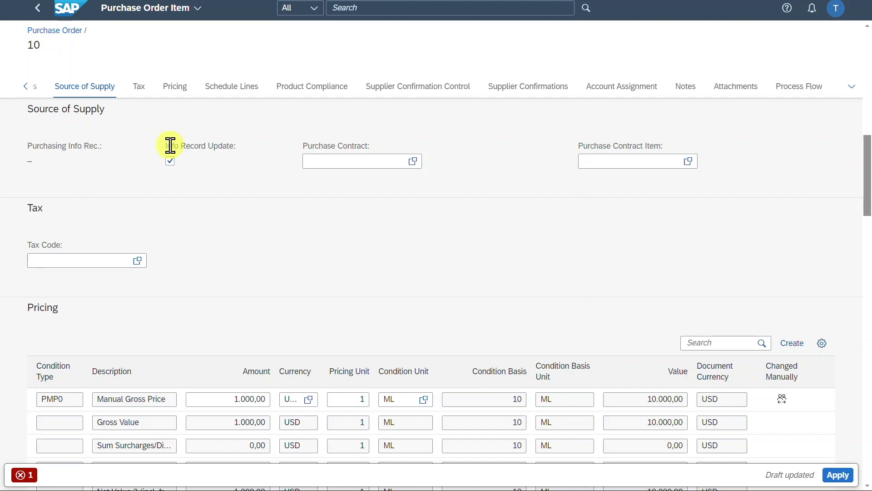
pyautogui.moveTo(237, 149)
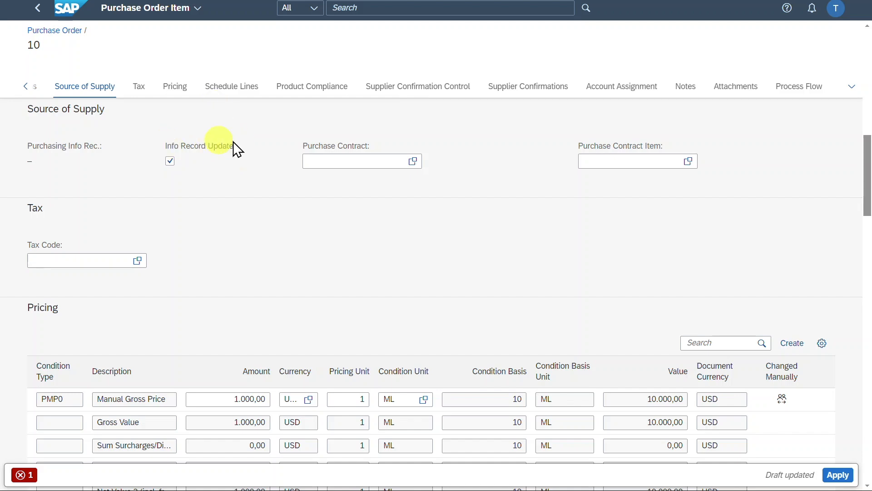
pyautogui.click(356, 161)
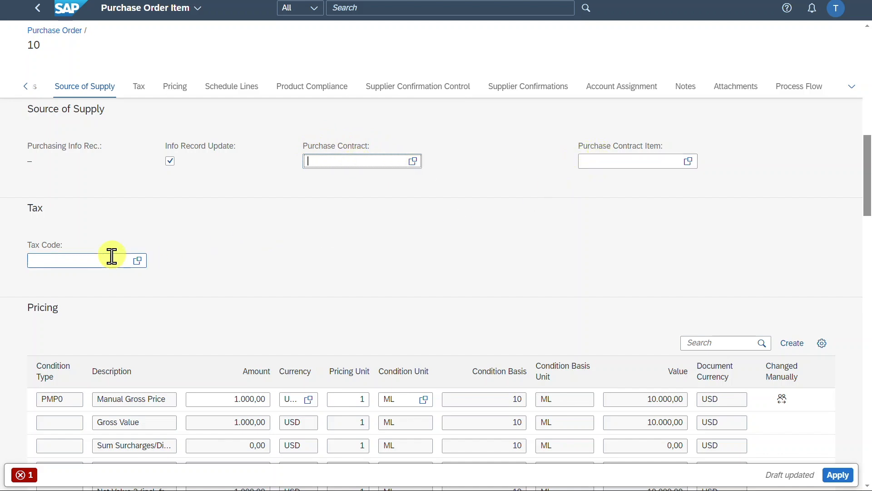
# Enter tax code V0 for item 10 and move down to its schedule lines
pyautogui.write('V0')
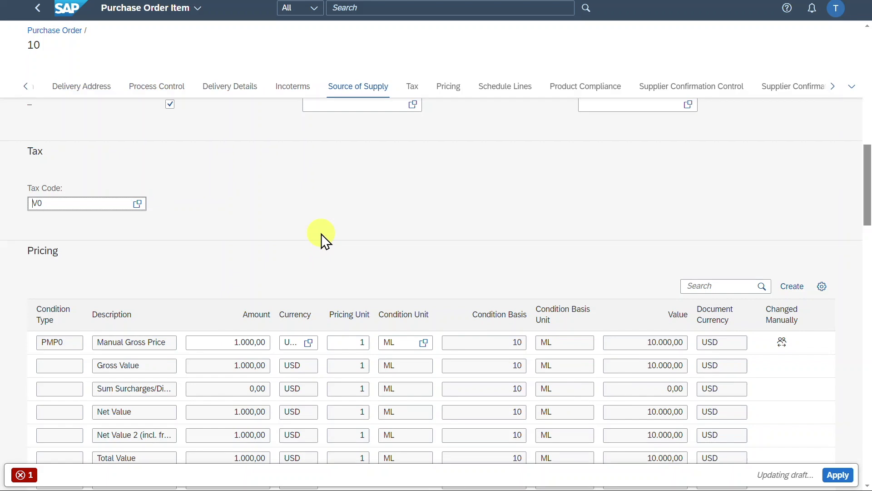
pyautogui.scroll(-3)
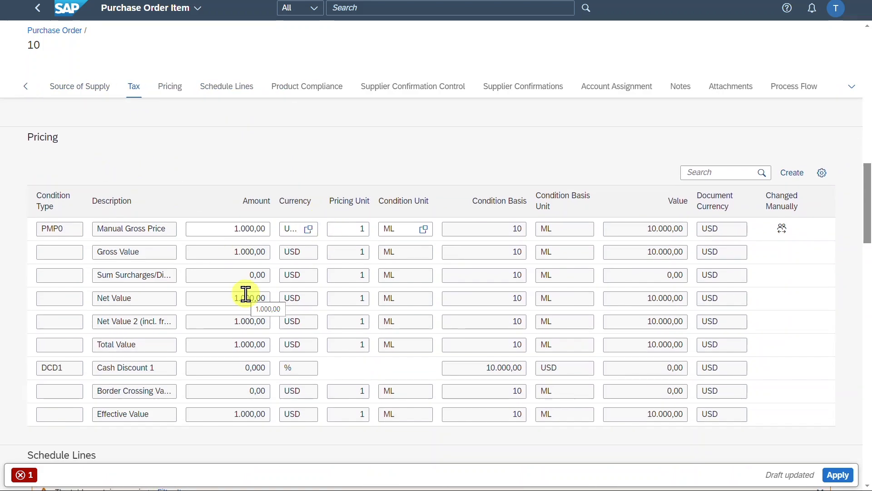
pyautogui.moveTo(791, 173)
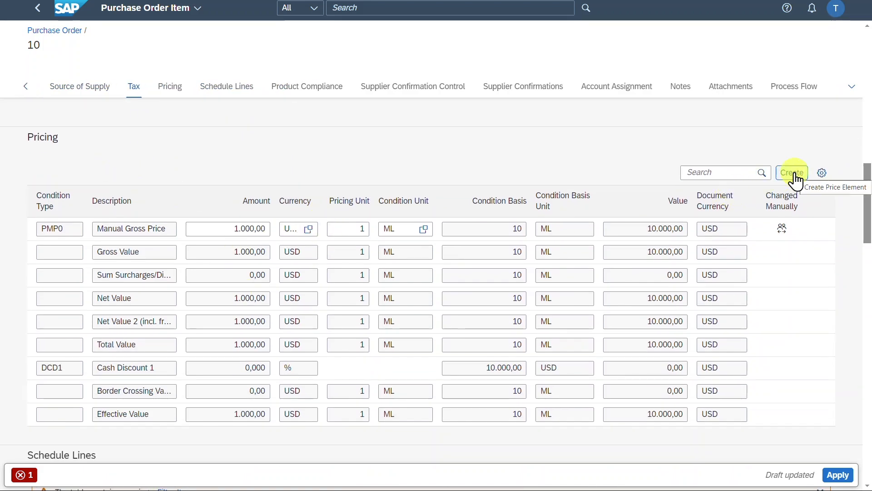
pyautogui.scroll(-3)
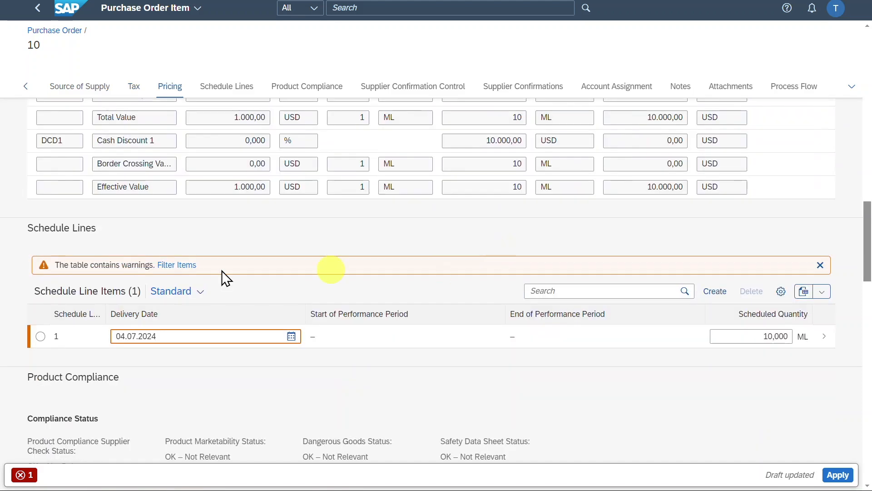
pyautogui.moveTo(820, 264)
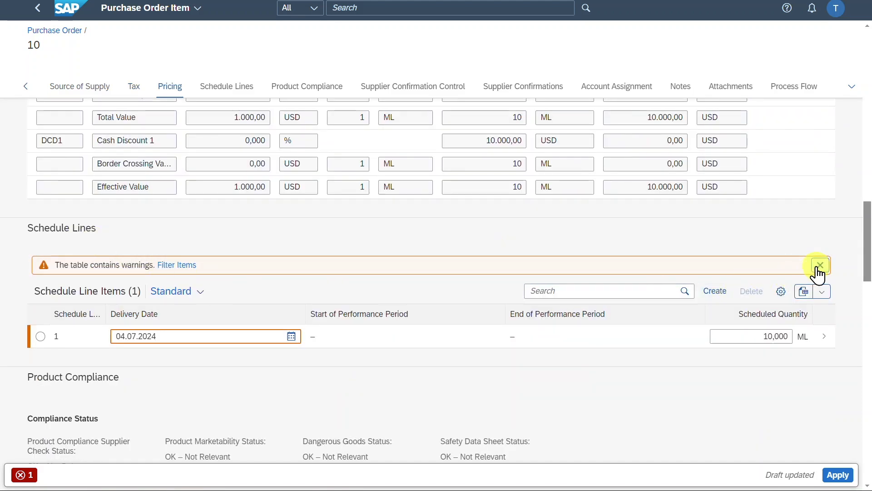
pyautogui.moveTo(270, 279)
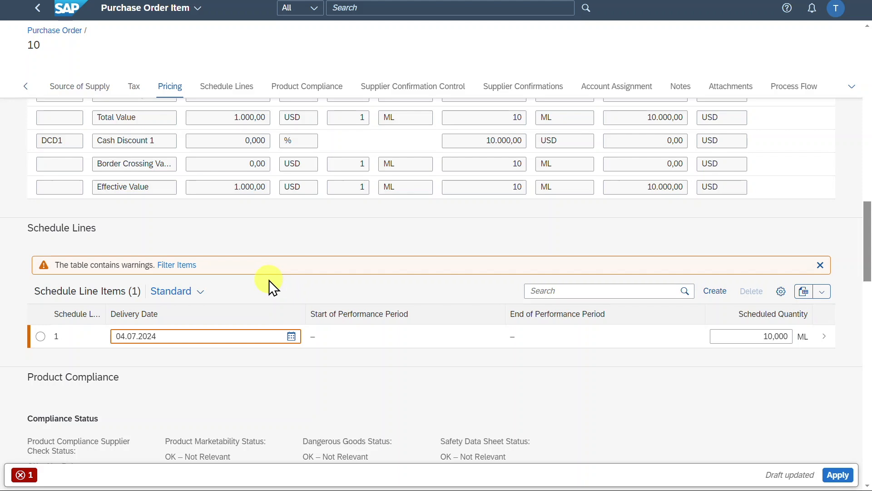
pyautogui.scroll(-3)
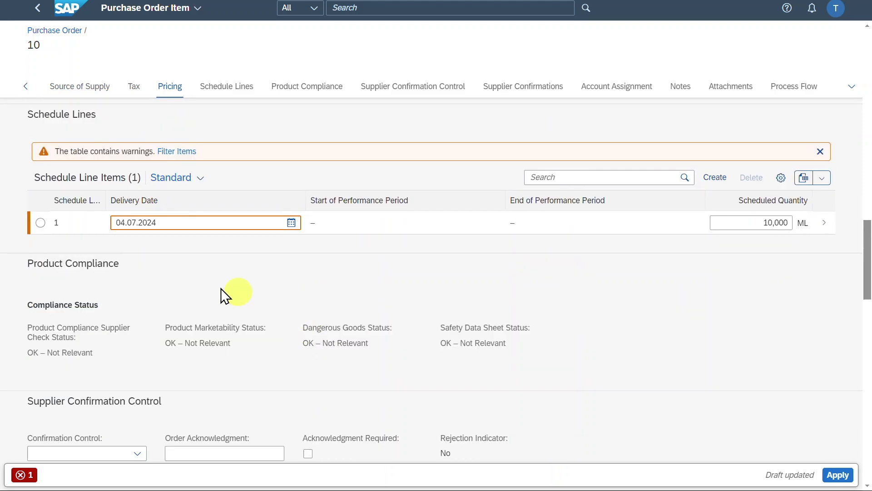
pyautogui.moveTo(398, 359)
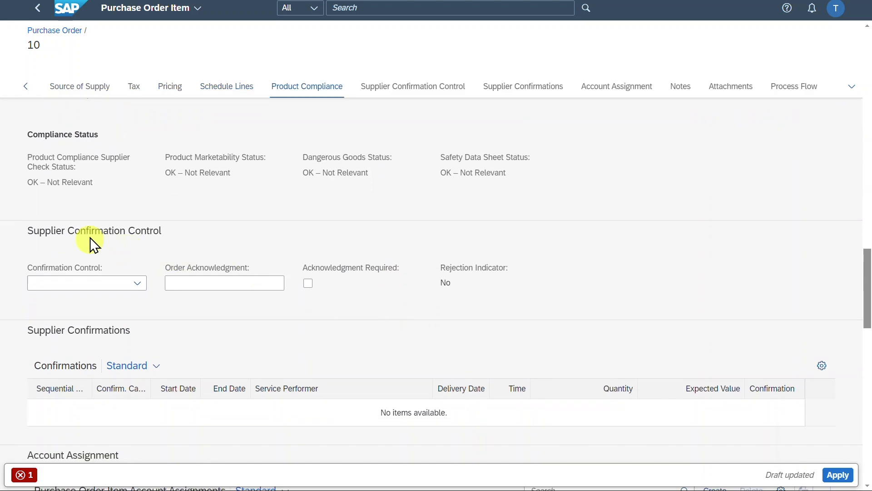
pyautogui.click(137, 283)
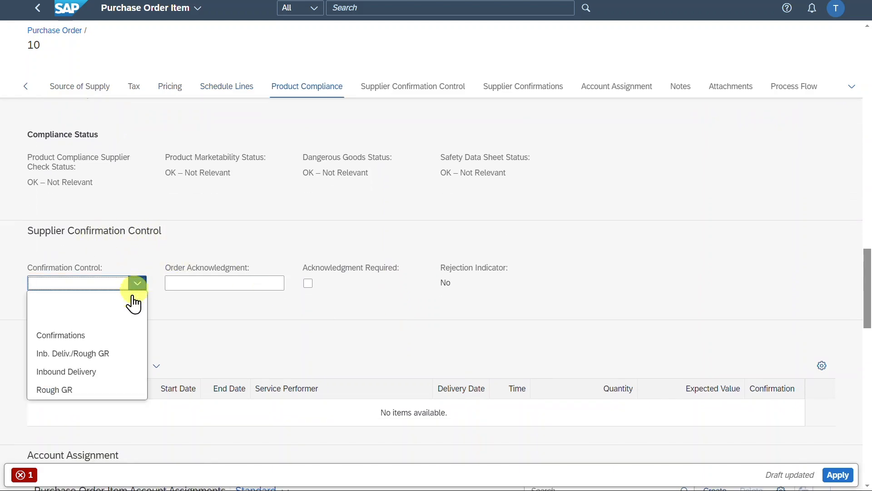
pyautogui.moveTo(49, 361)
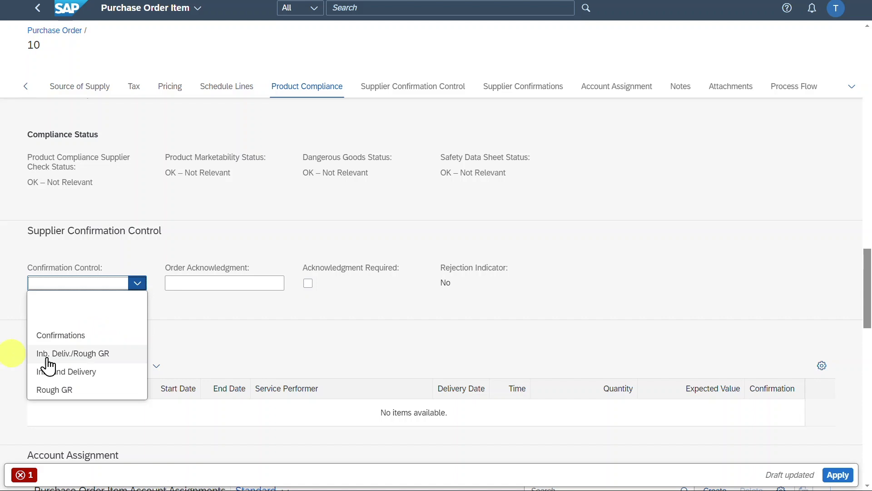
pyautogui.moveTo(88, 390)
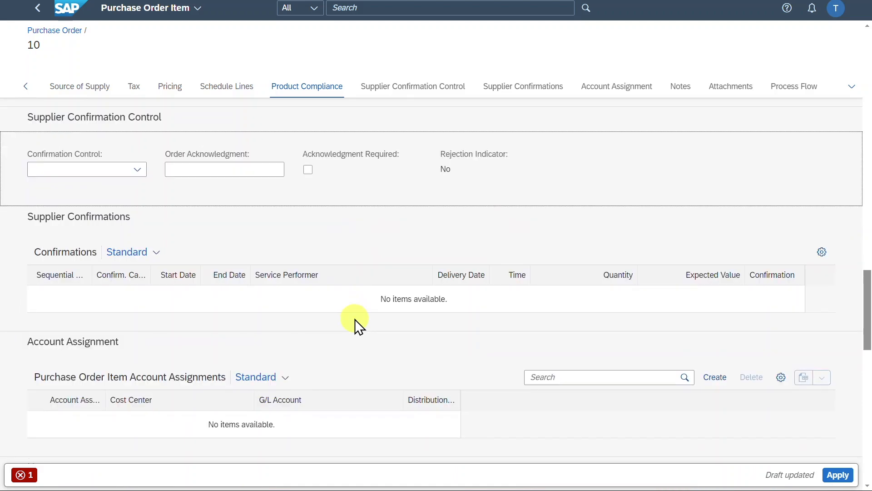
pyautogui.scroll(-3)
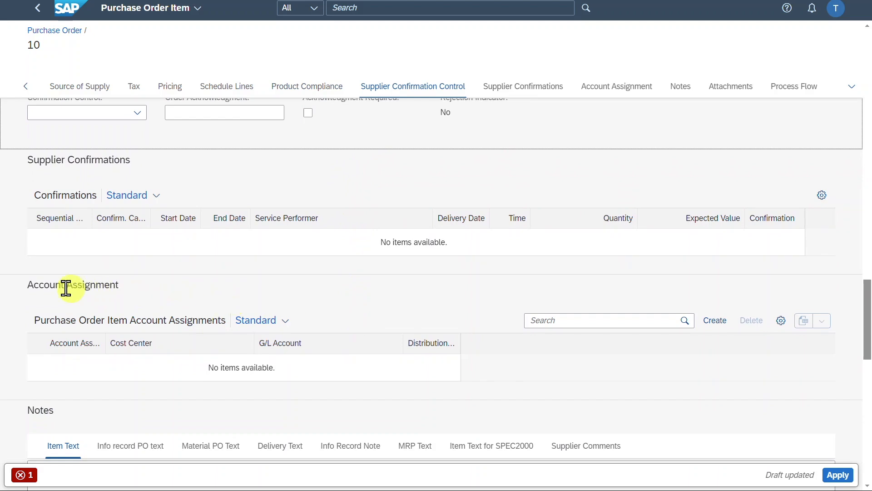
pyautogui.moveTo(425, 342)
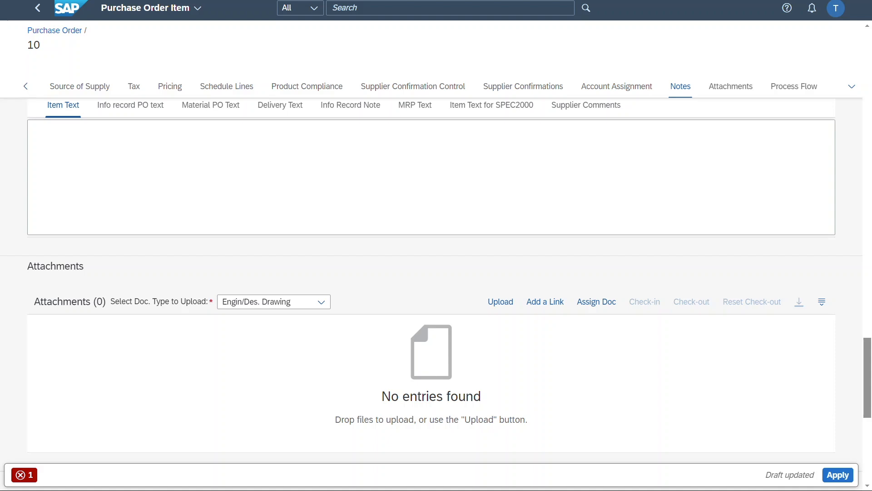
# Apply item 10's changes, returning to the order with Automatic Release under approval steps
pyautogui.click(38, 8)
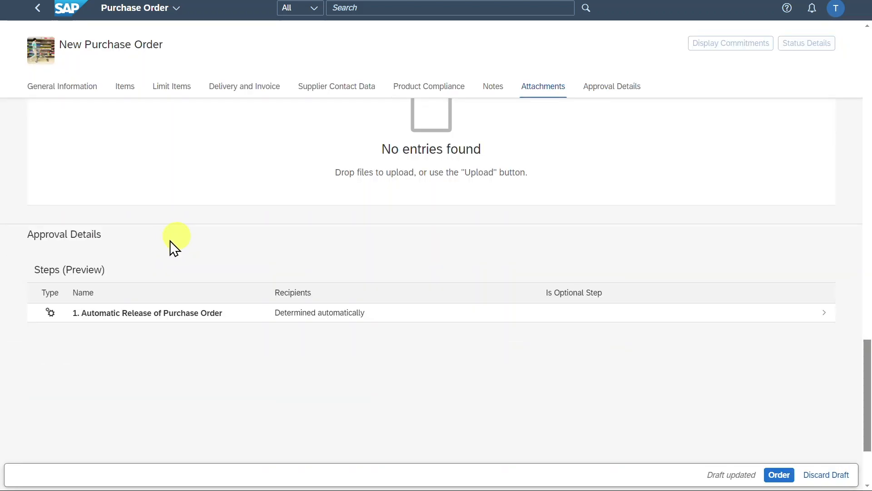
pyautogui.moveTo(171, 243)
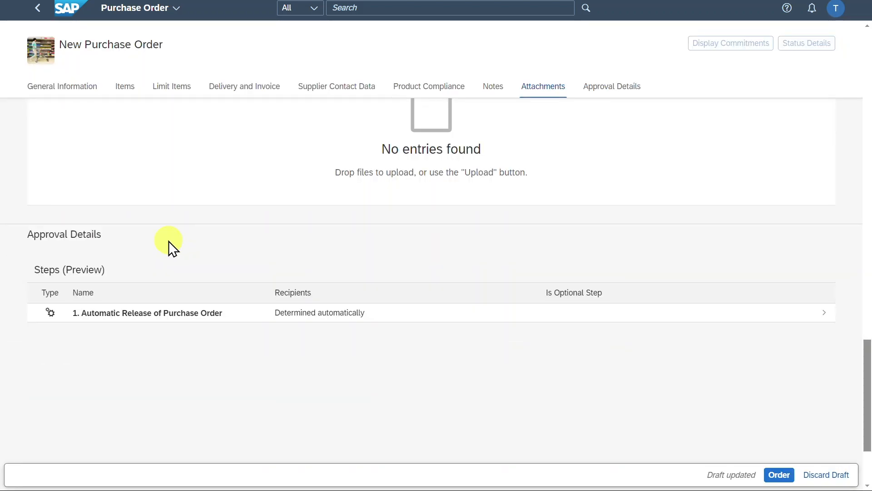
pyautogui.moveTo(420, 289)
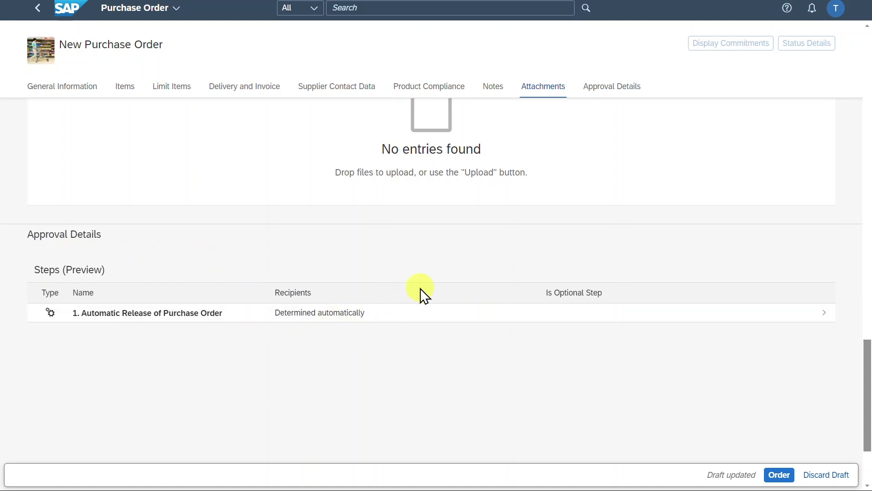
pyautogui.moveTo(451, 292)
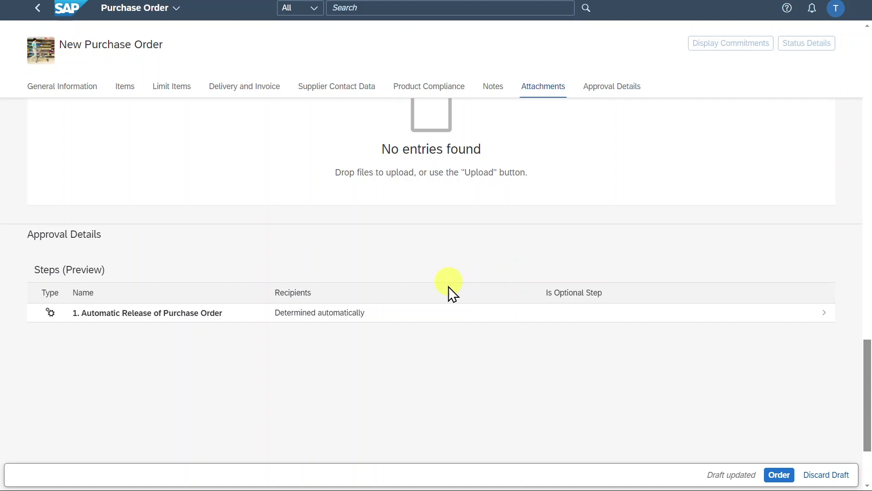
pyautogui.moveTo(825, 475)
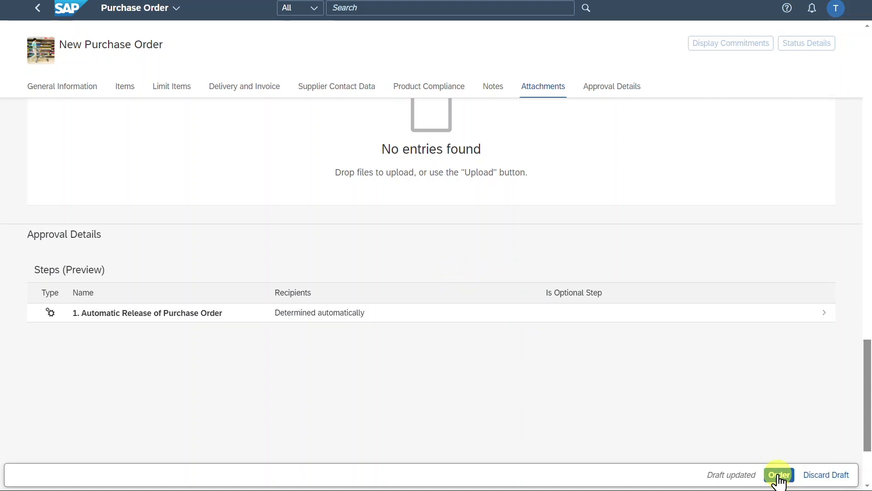
pyautogui.moveTo(779, 474)
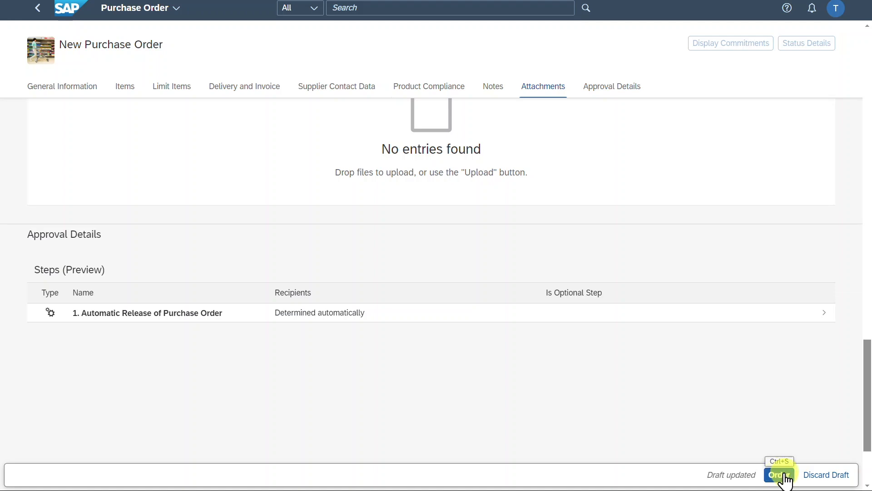
pyautogui.click(780, 474)
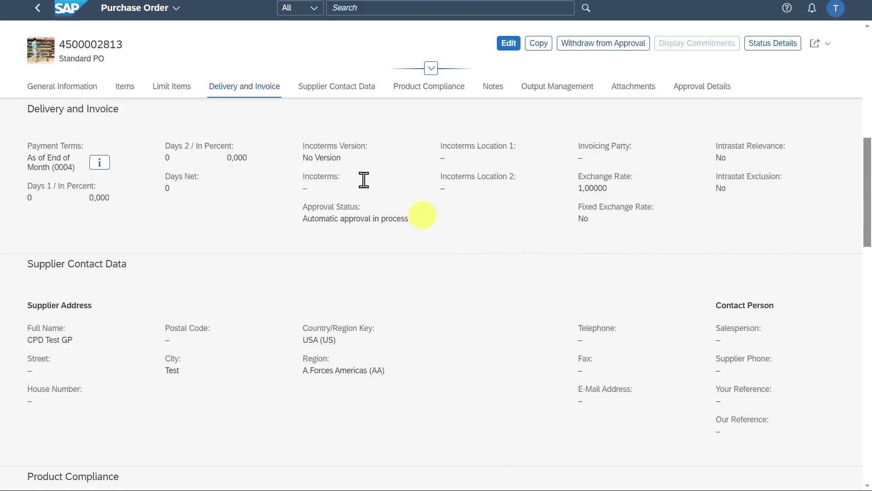
pyautogui.moveTo(493, 127)
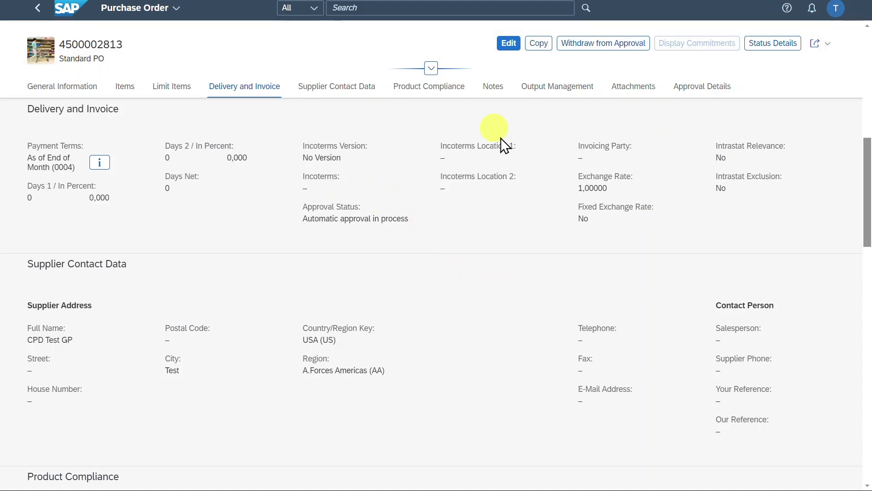
pyautogui.moveTo(507, 43)
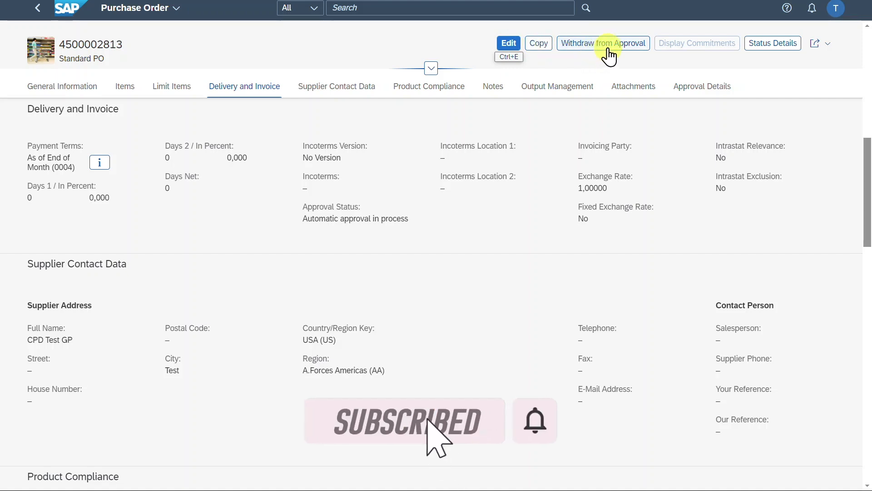
pyautogui.moveTo(611, 61)
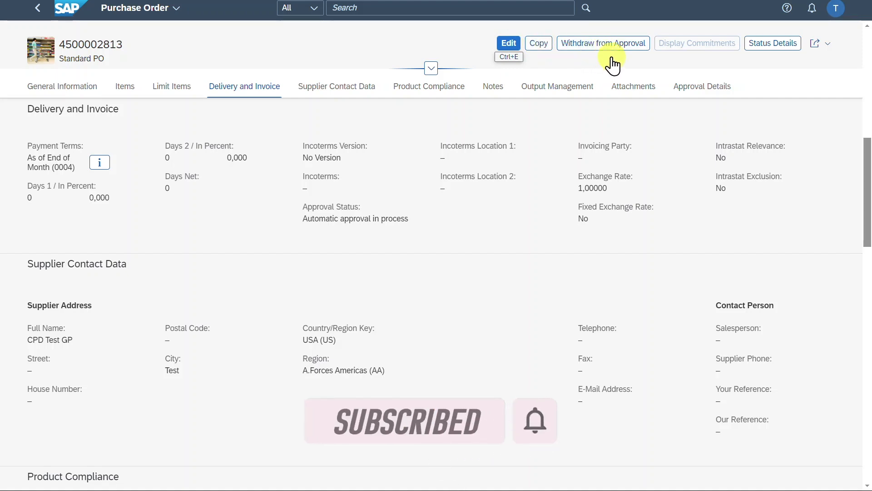